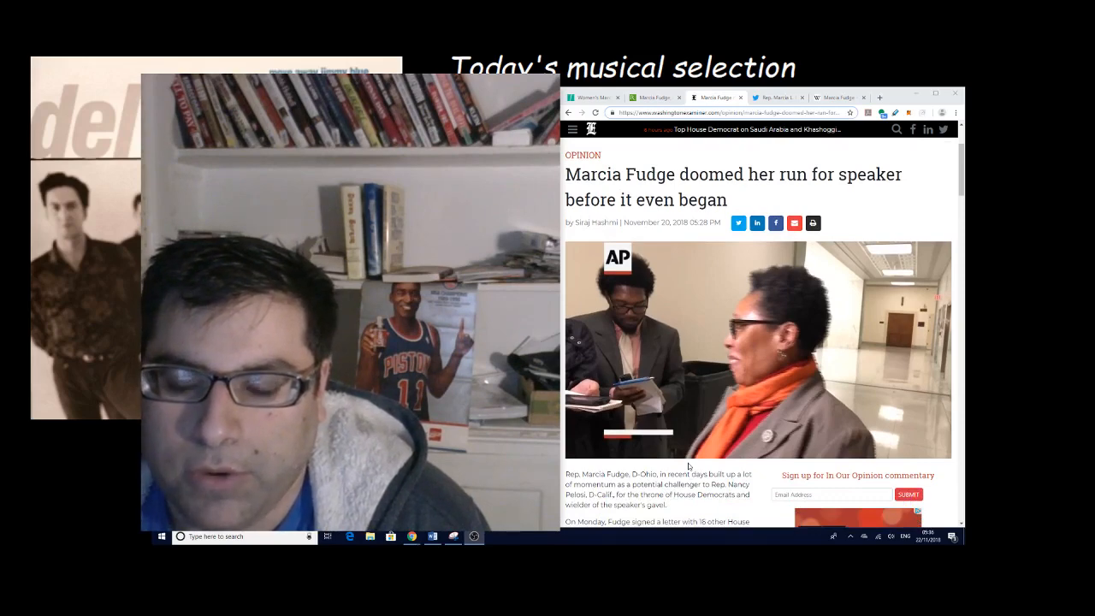
- Play the AP clip of Marcia Fudge under the headline and let it run into the ad
scroll("down", 3)
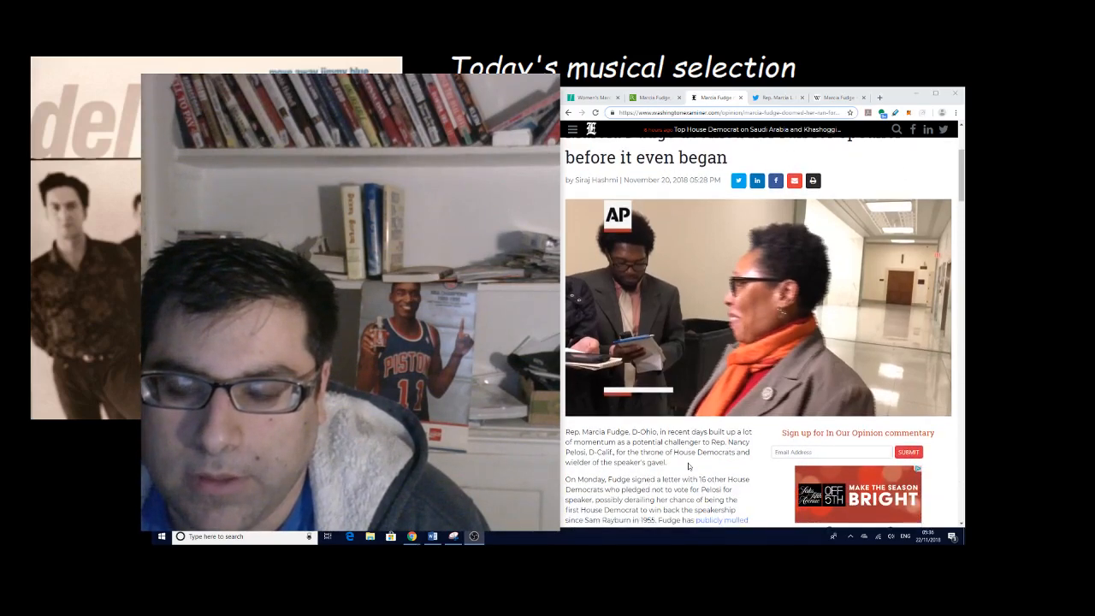
scroll("down", 3)
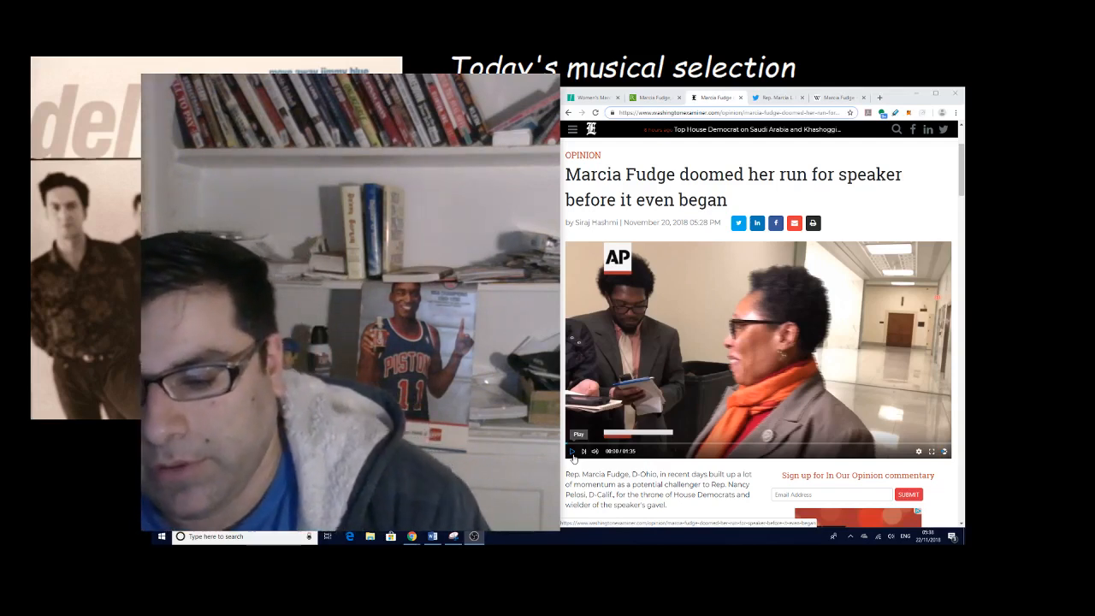
left_click(572, 452)
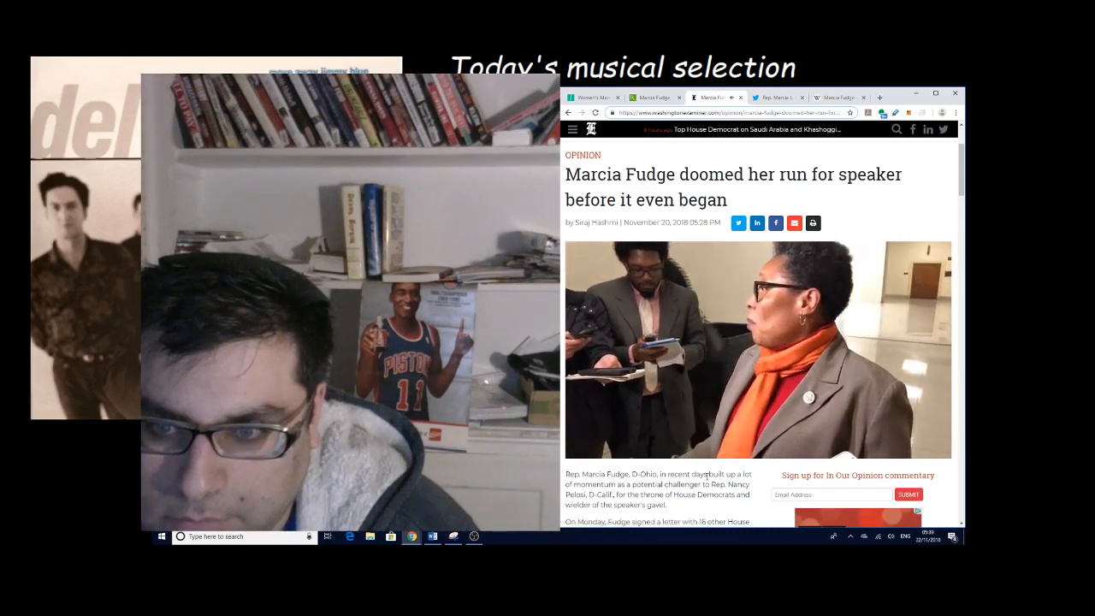
left_click(756, 349)
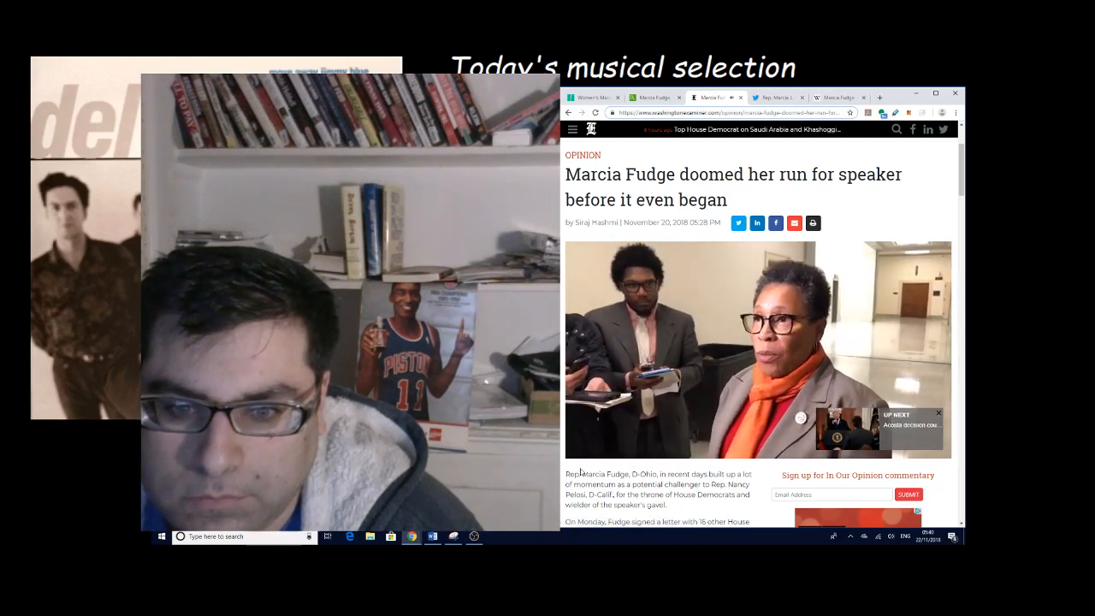
left_click(757, 349)
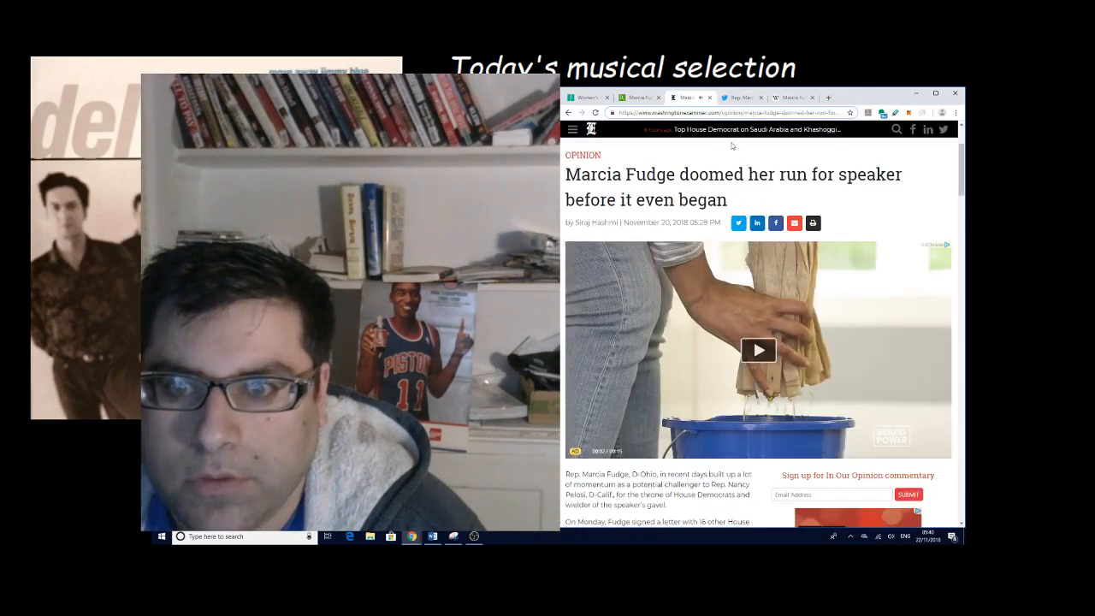
- Read the Fudge article's first paragraphs and bring up the 'publicly mulled' link's context menu
scroll("down", 3)
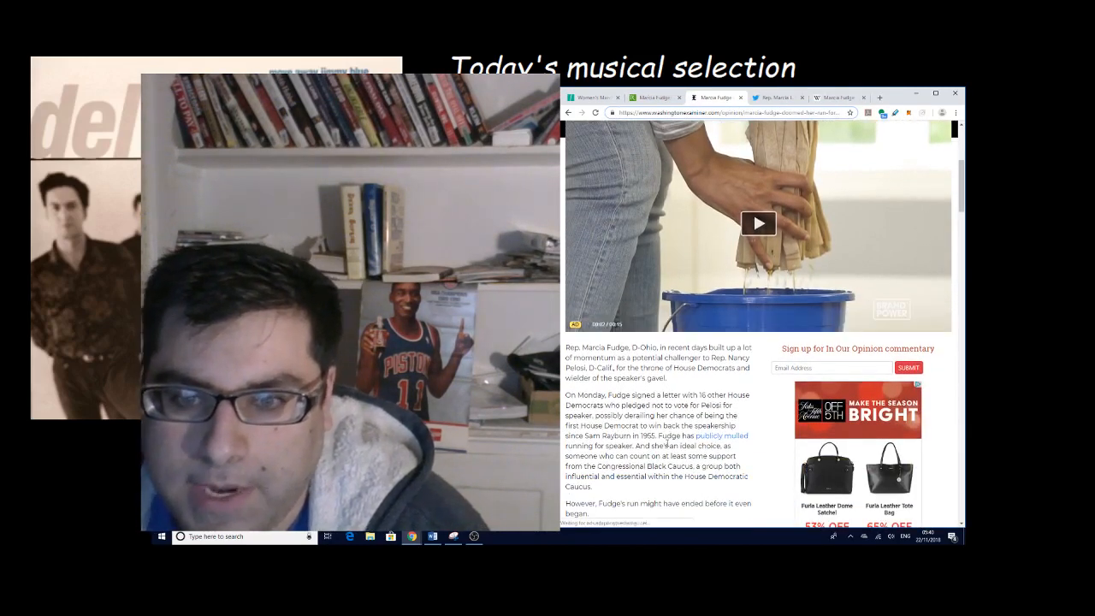
scroll("down", 3)
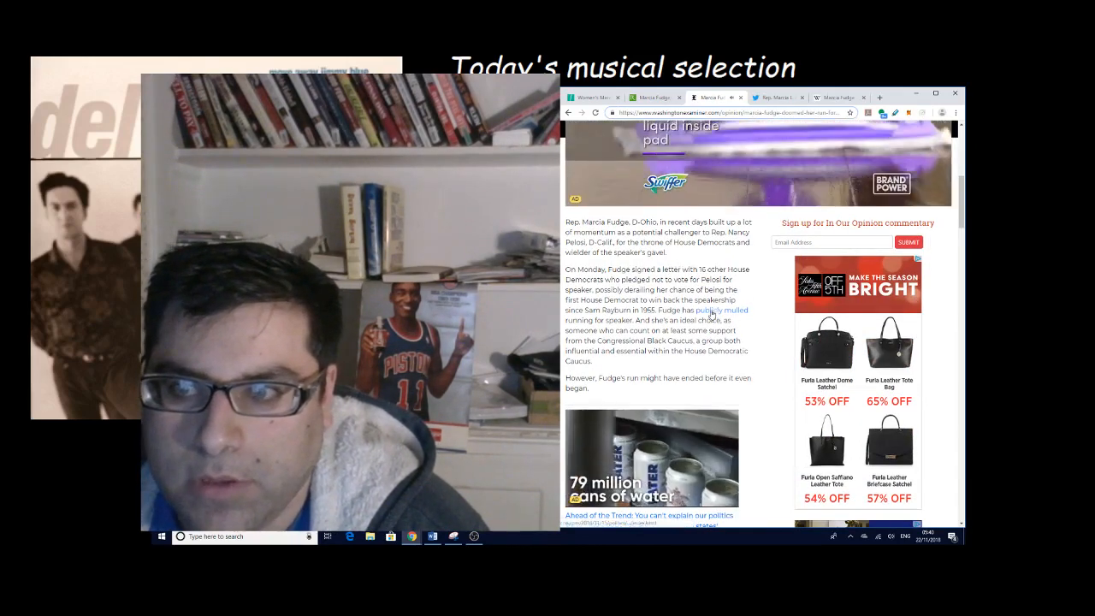
right_click(710, 97)
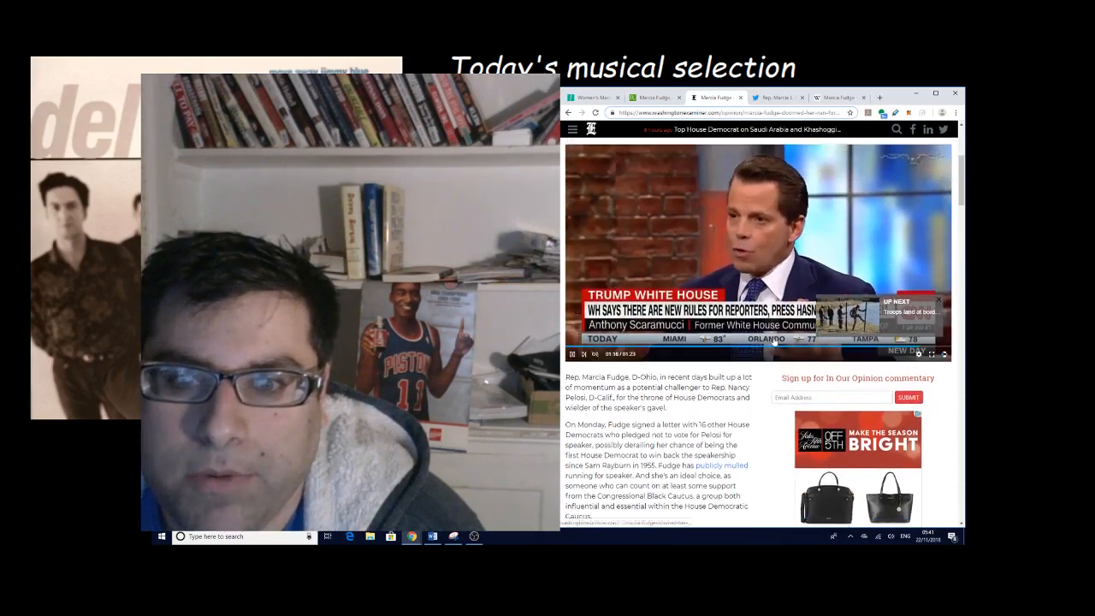
- Scroll past the video to the 'Back in 2015' paragraph on former judge Lance Mason
scroll("down", 3)
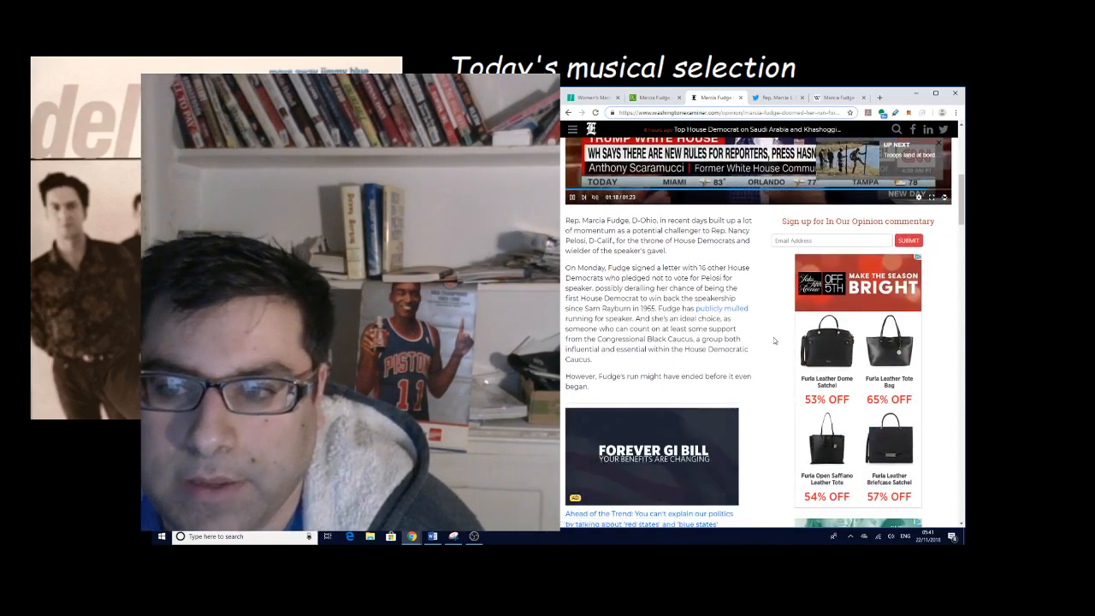
scroll("down", 3)
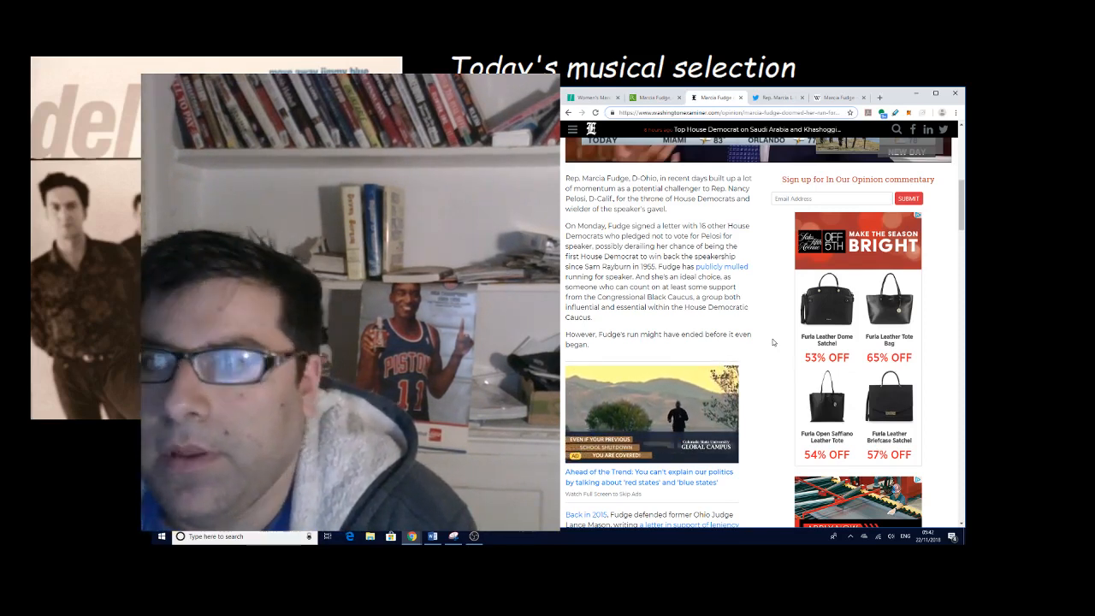
- Search 'lance mason marcia fudge' in a new tab and open the cleveland.com top story
left_click(879, 97)
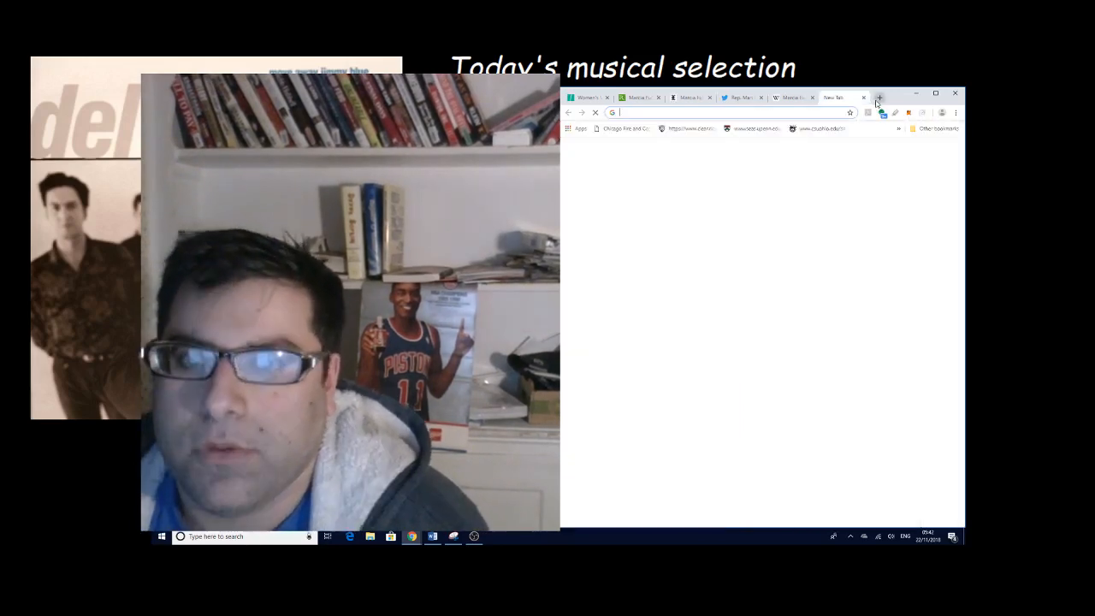
type("lance mason marcia fudge")
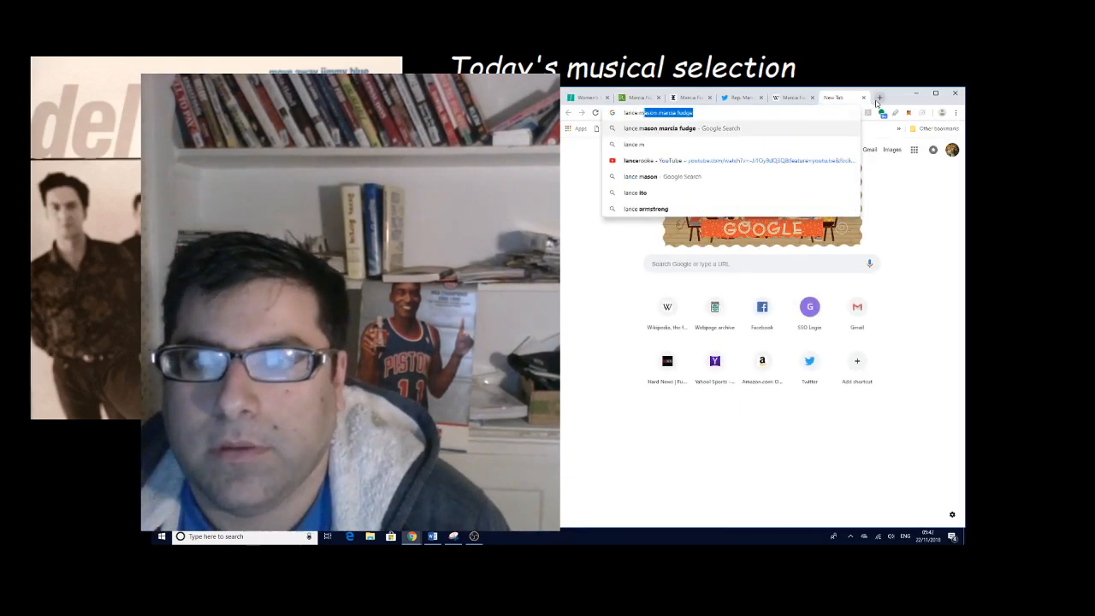
left_click(676, 128)
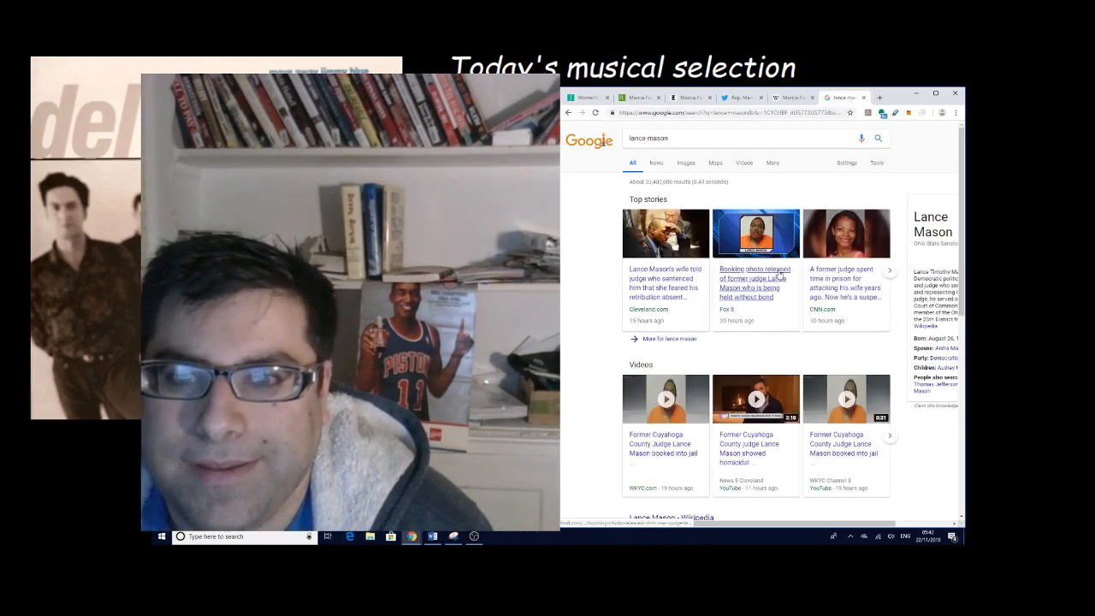
left_click(665, 277)
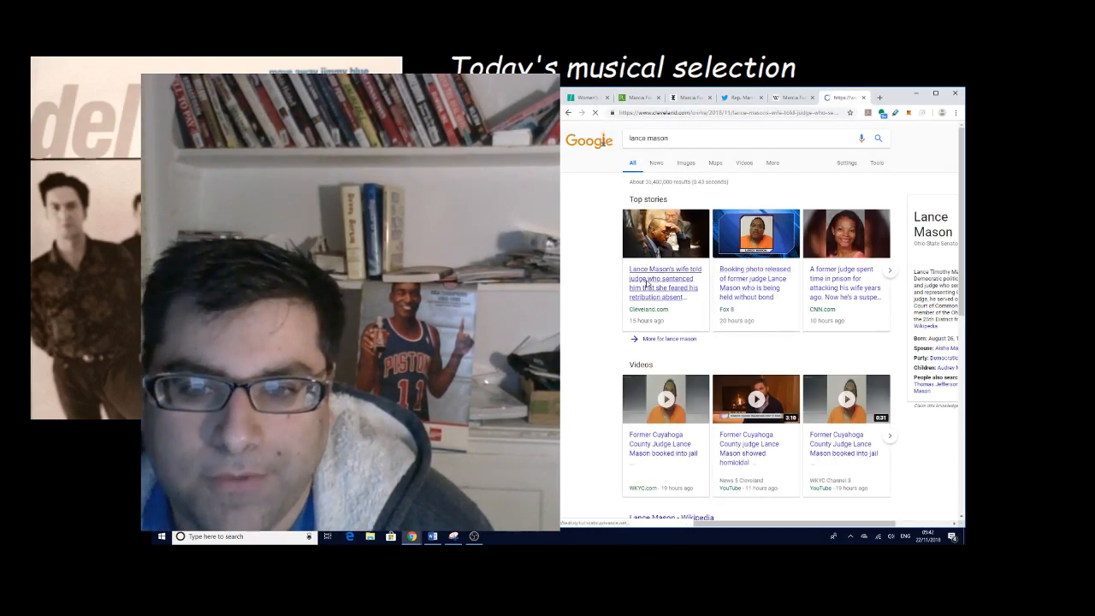
- Open the cleveland.com story on Mason's wife and scroll past the photo to its byline
left_click(664, 269)
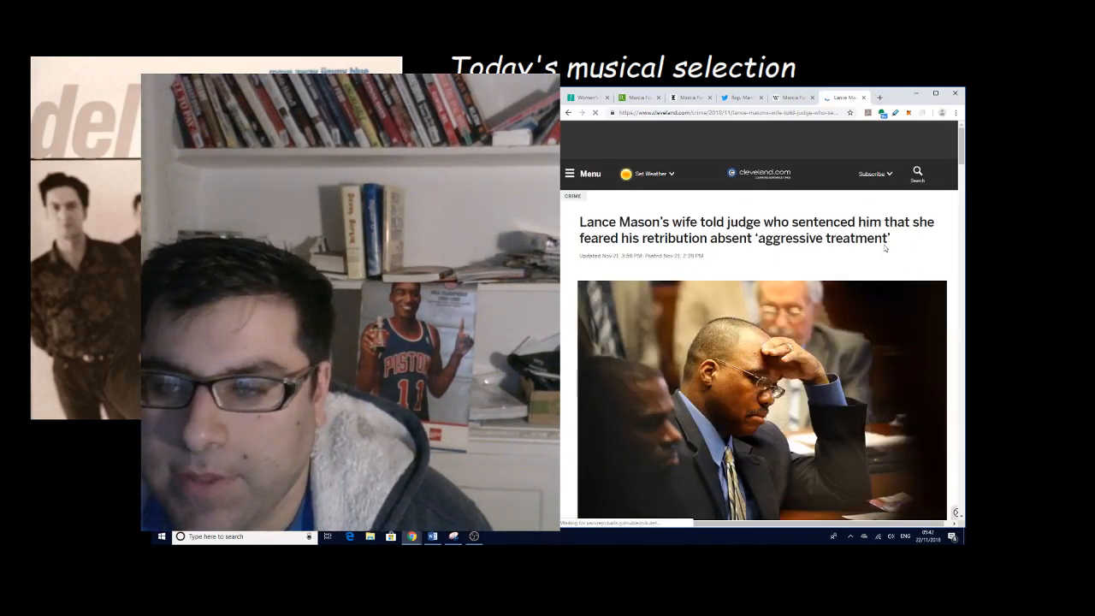
scroll("down", 3)
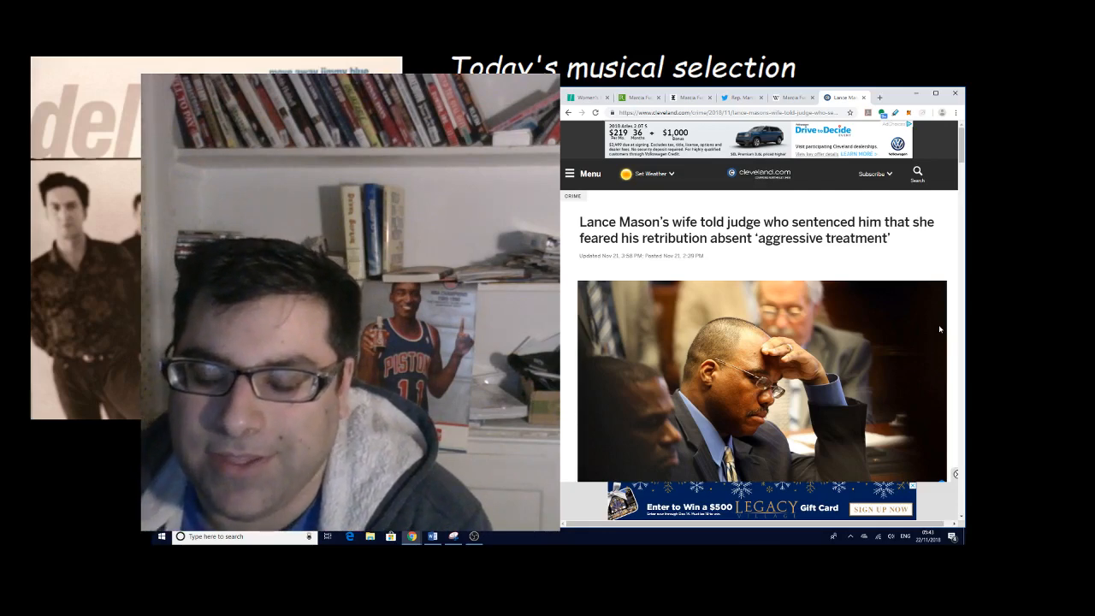
scroll("down", 3)
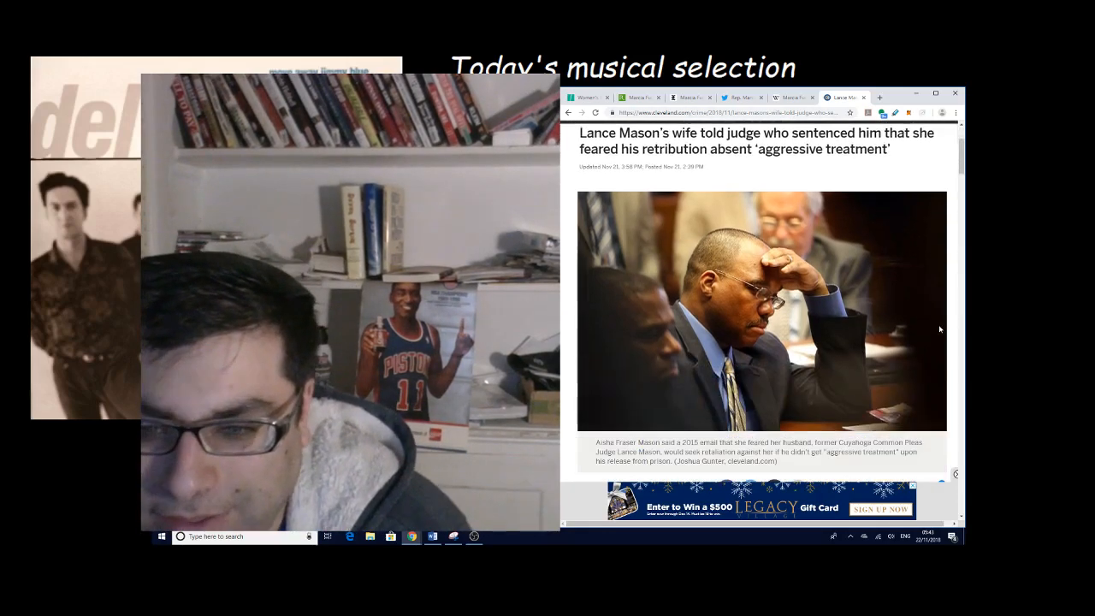
scroll("down", 3)
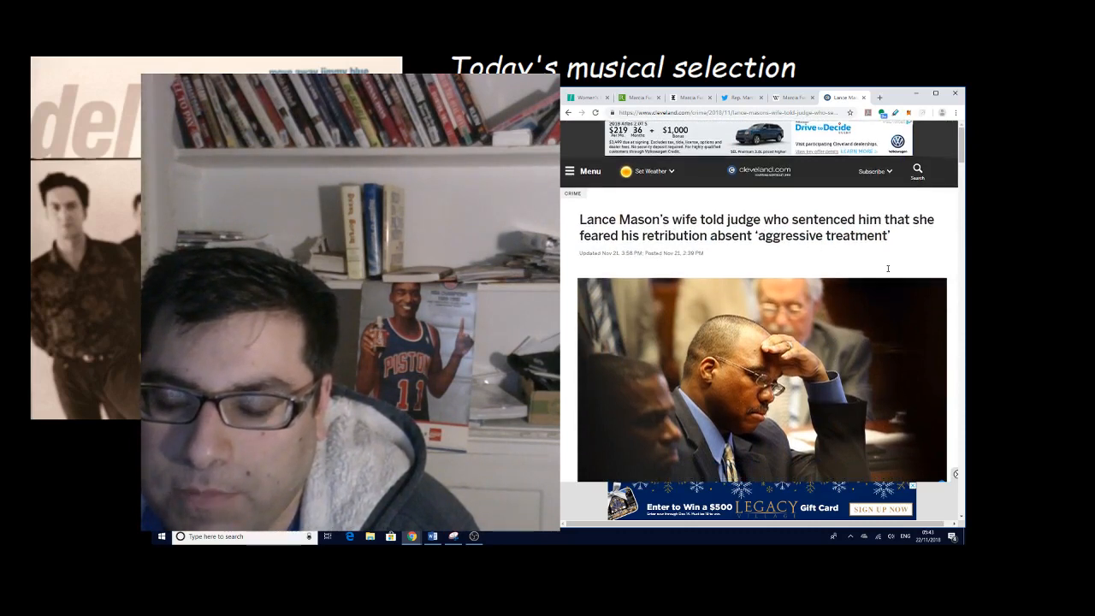
scroll("down", 3)
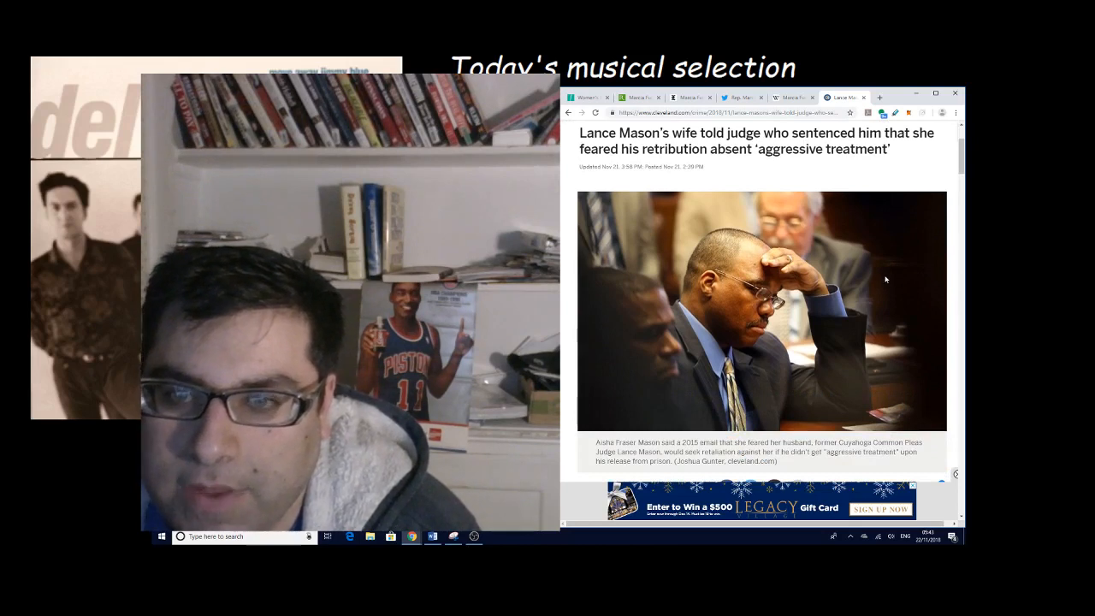
scroll("down", 3)
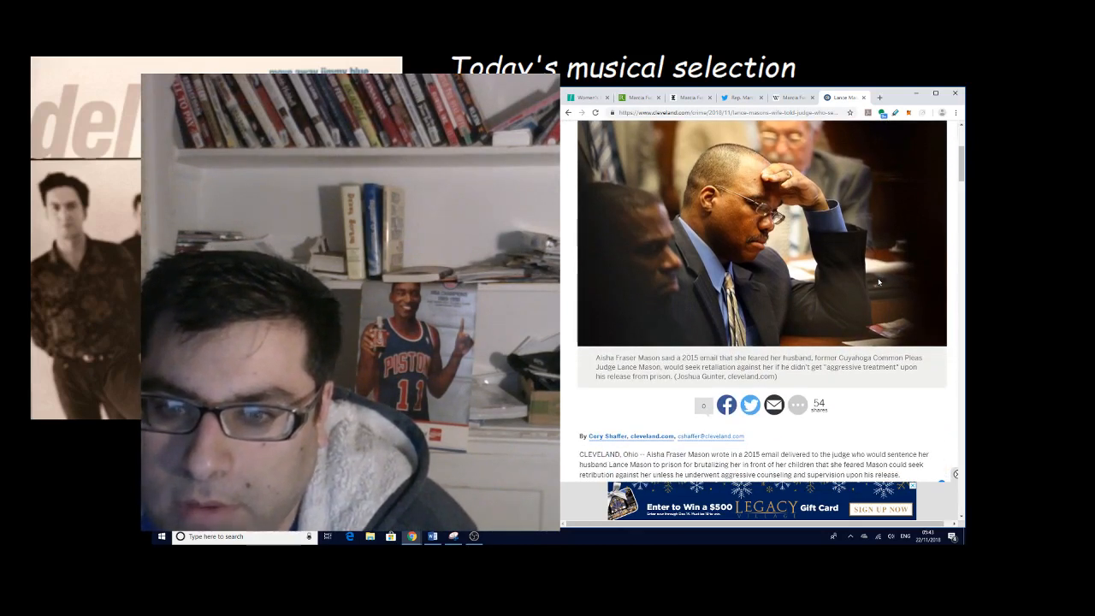
scroll("down", 3)
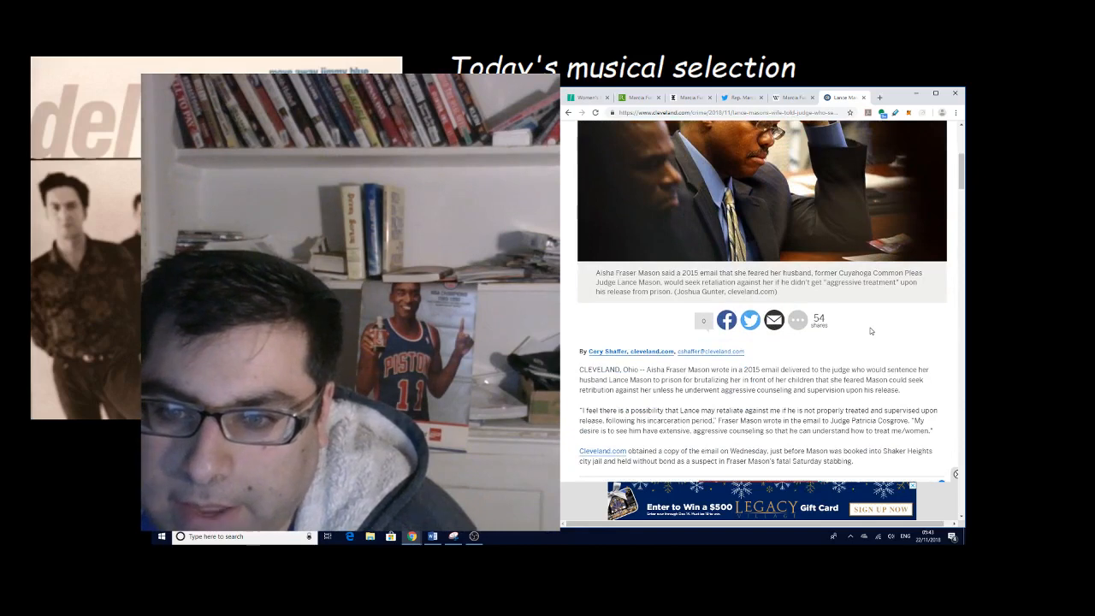
scroll("down", 3)
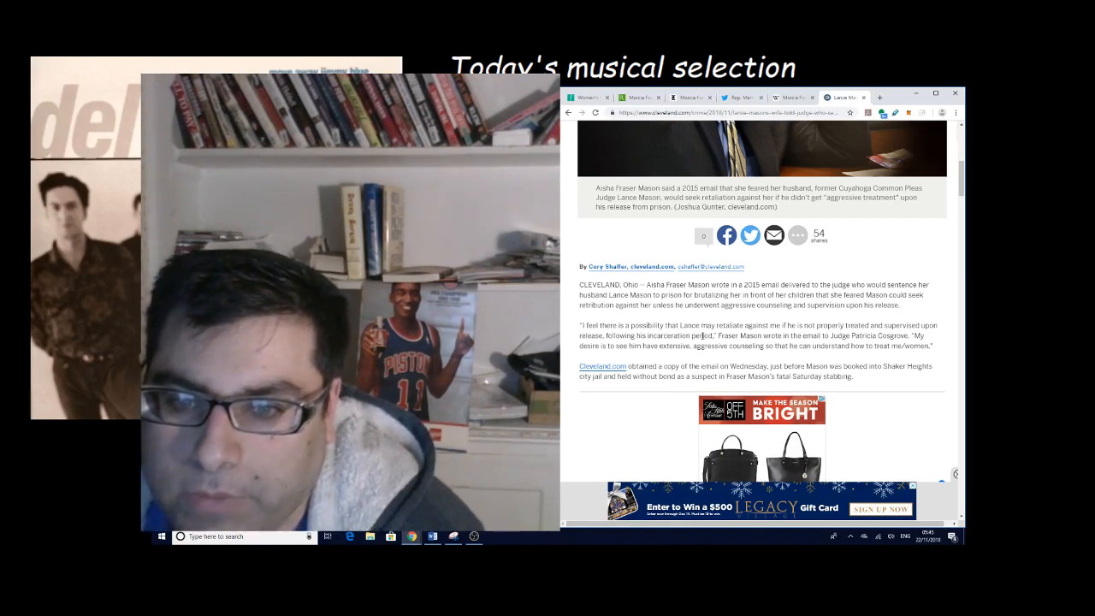
- Scroll past the handbag ad to Mason's two-year sentence and June 2016 early release
scroll("down", 3)
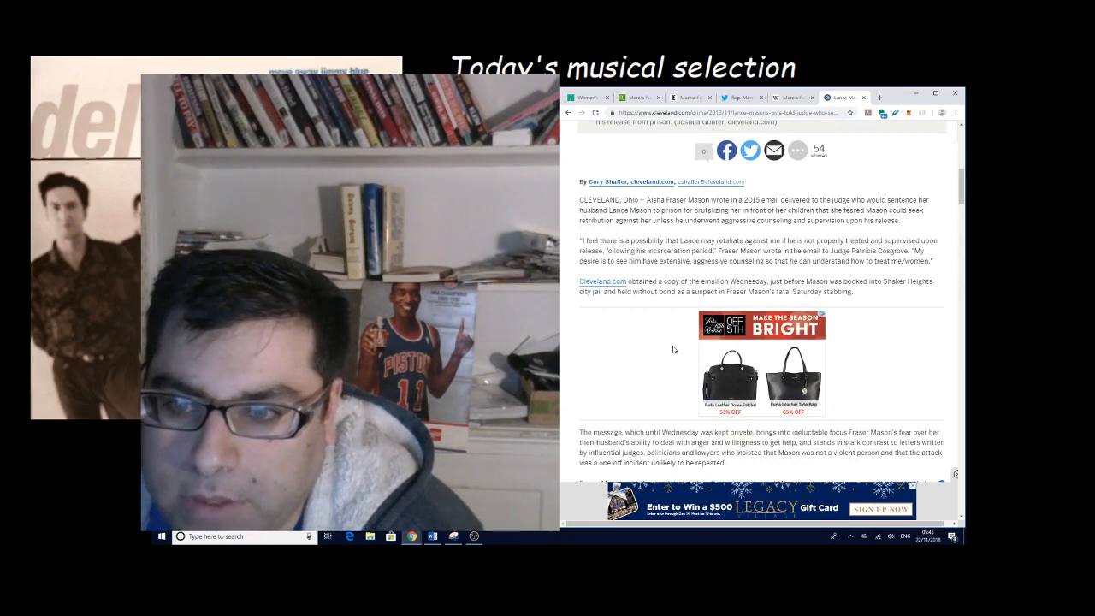
scroll("down", 3)
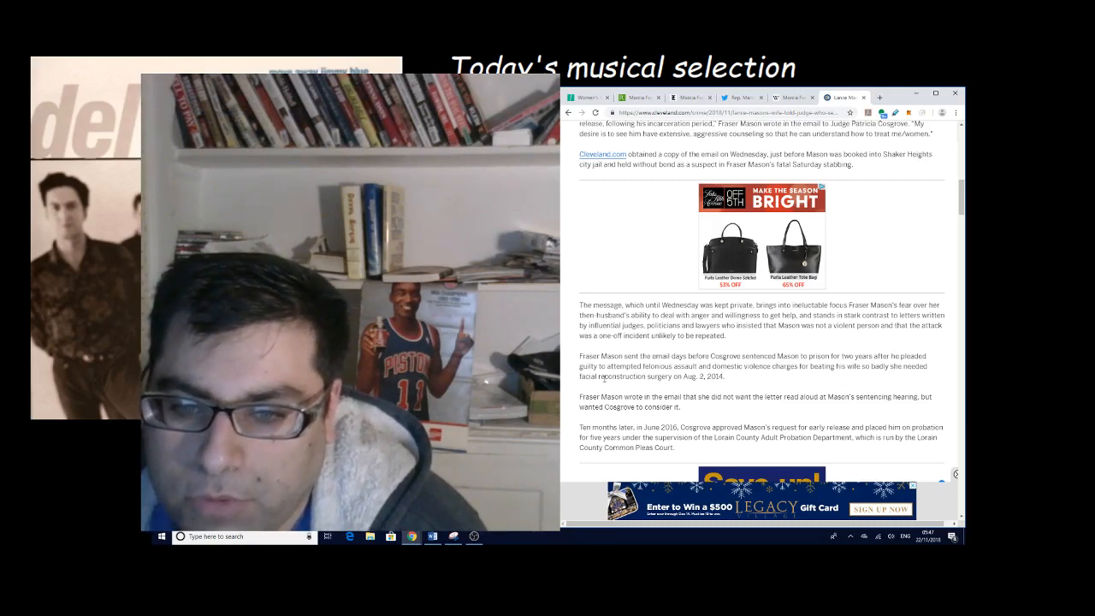
- Scroll past the Save up ad to Cosgrove's orders, including the $22,000 child support
scroll("down", 3)
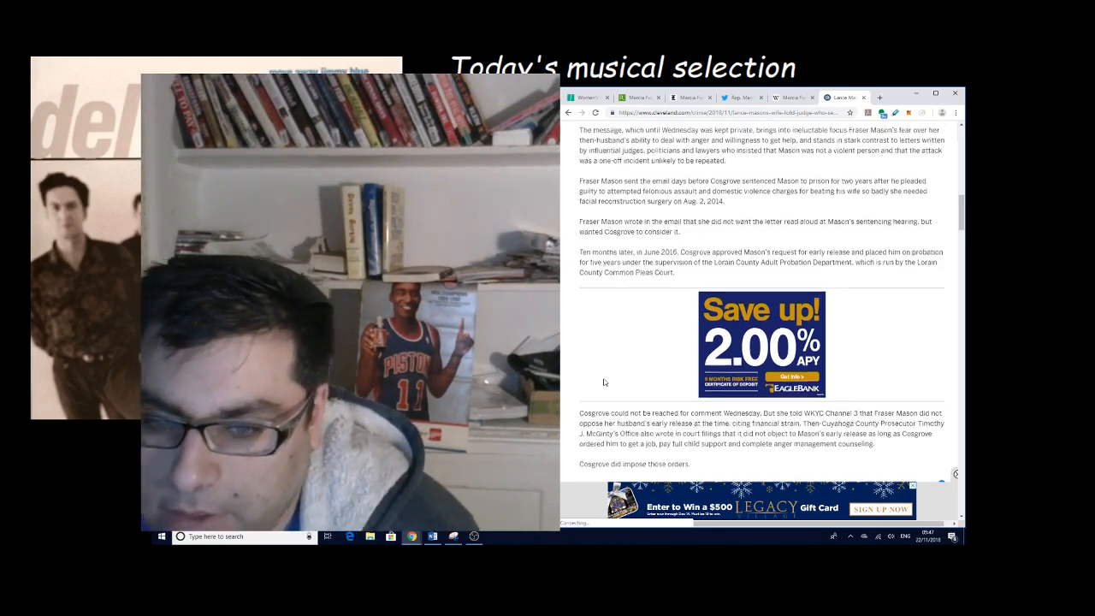
scroll("down", 3)
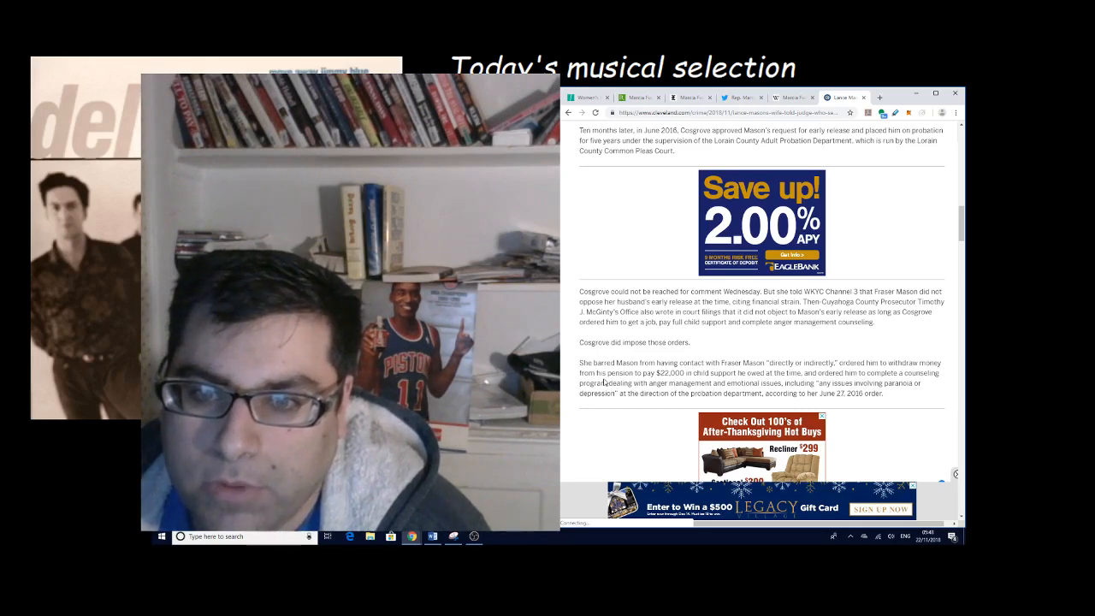
scroll("down", 3)
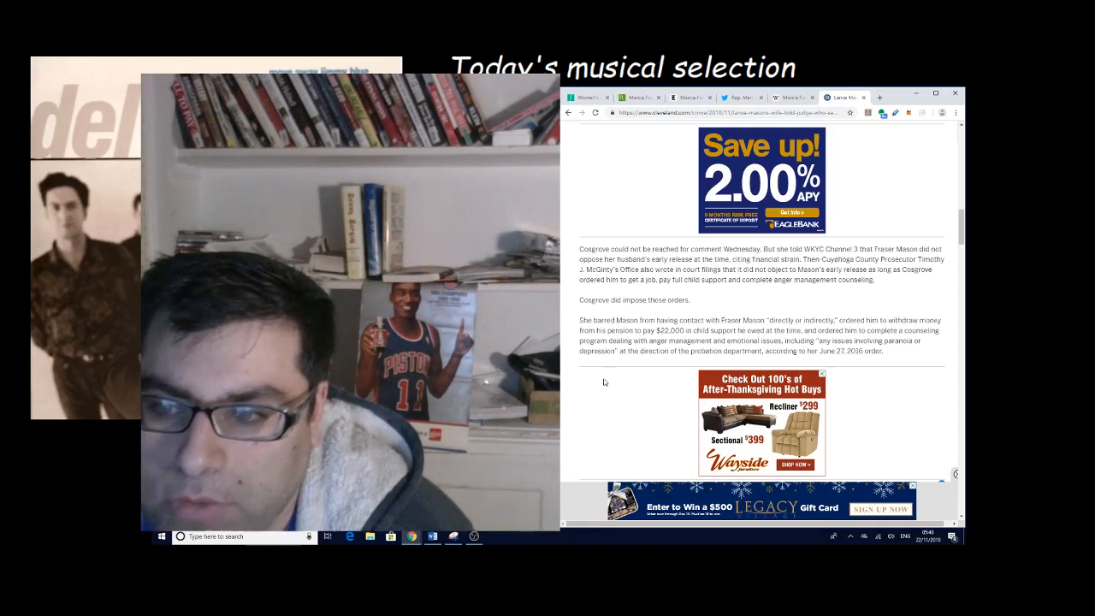
scroll("down", 3)
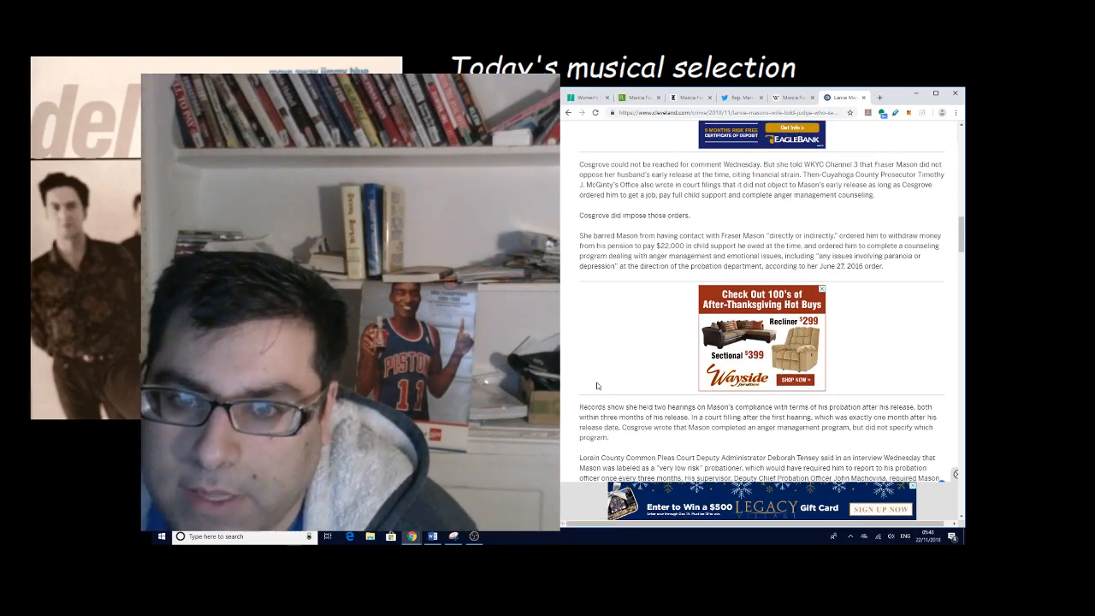
scroll("down", 3)
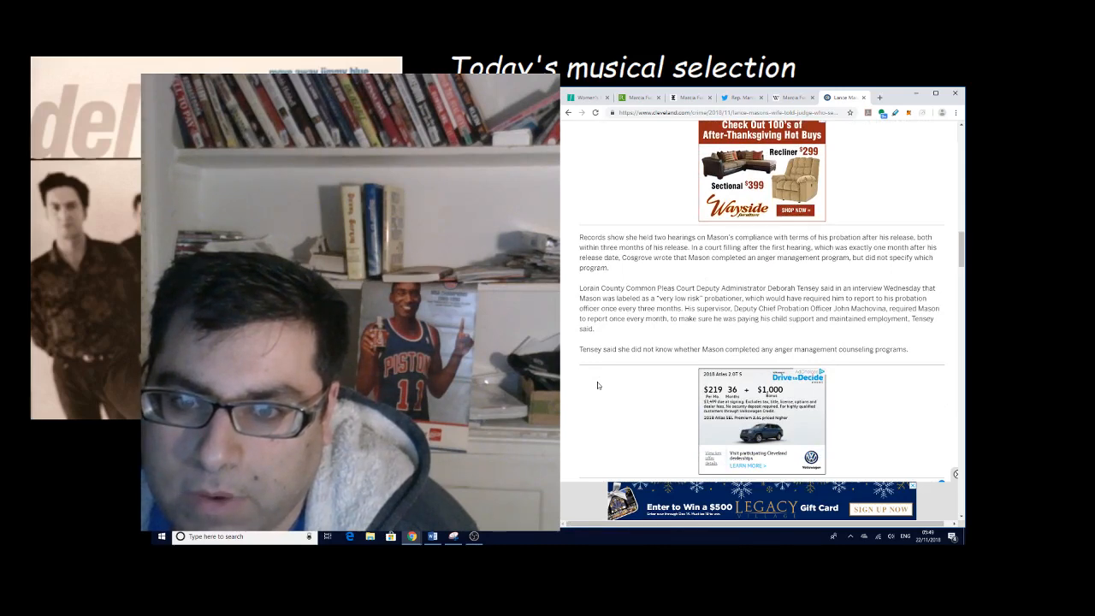
scroll("down", 3)
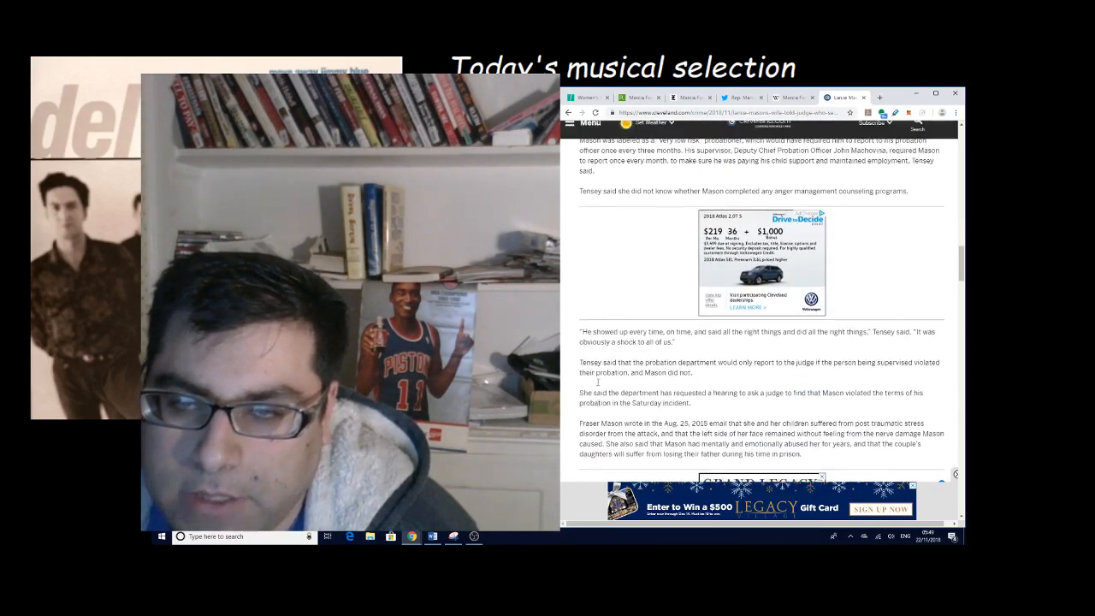
scroll("up", 3)
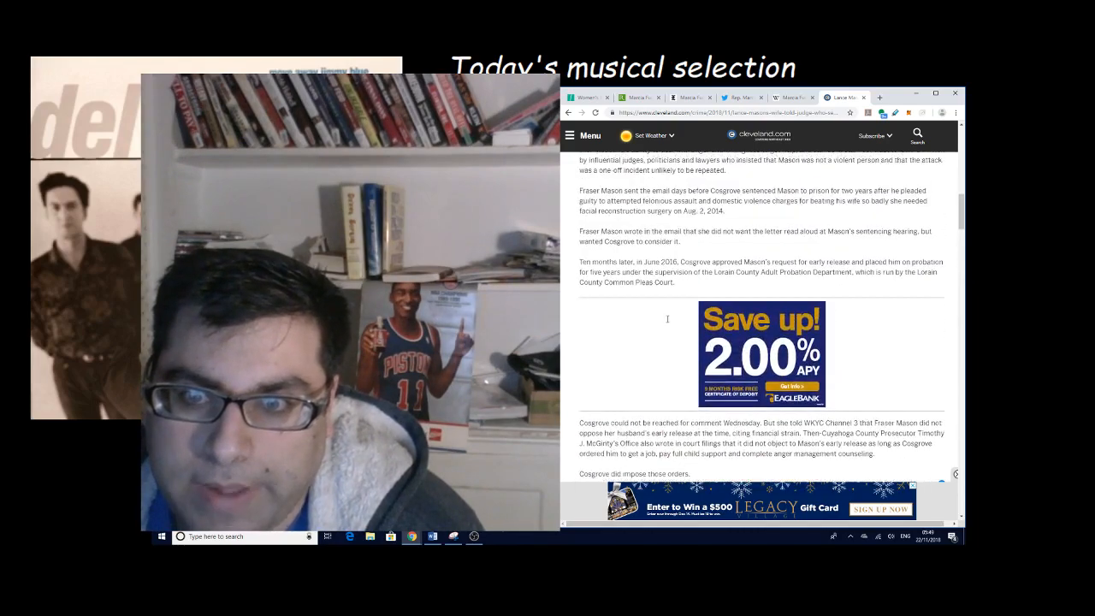
scroll("up", 3)
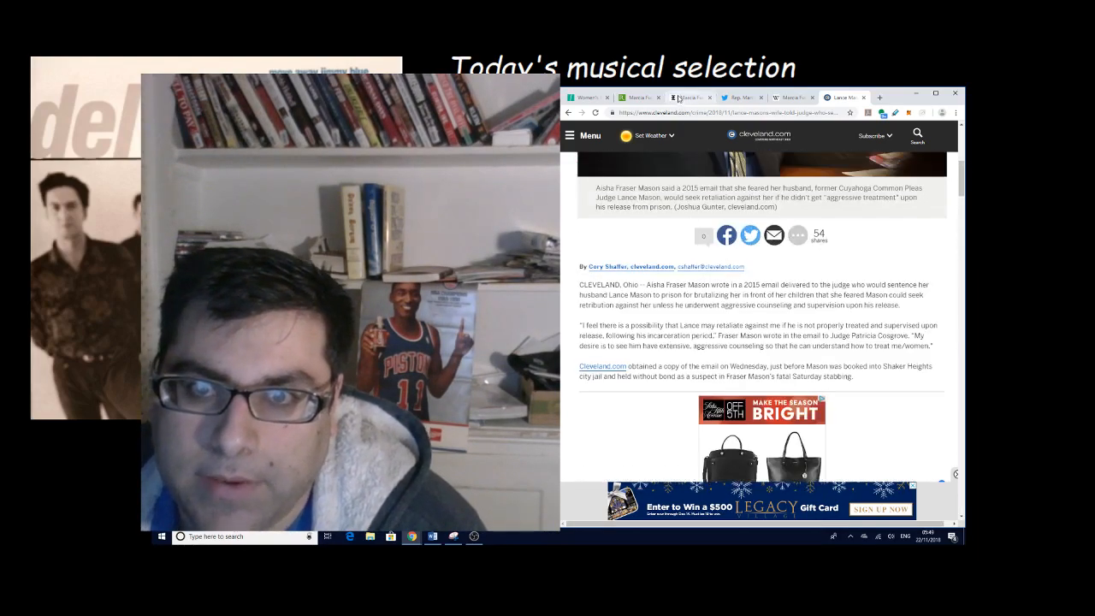
- Return to the Washington Examiner tab and read down to Fudge's 2015 Mason leniency letter
left_click(689, 98)
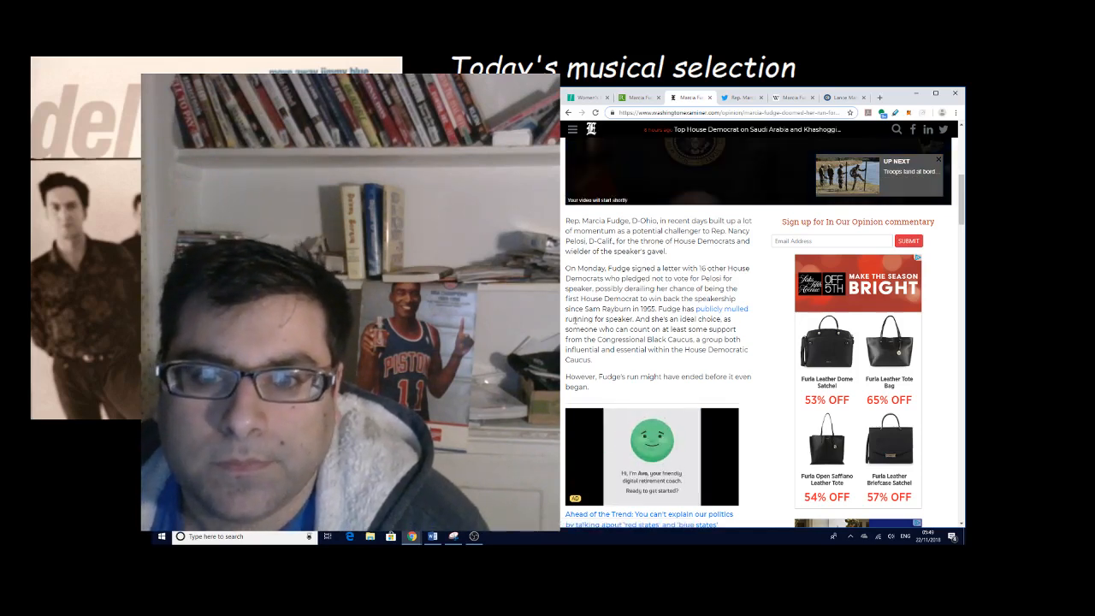
scroll("down", 3)
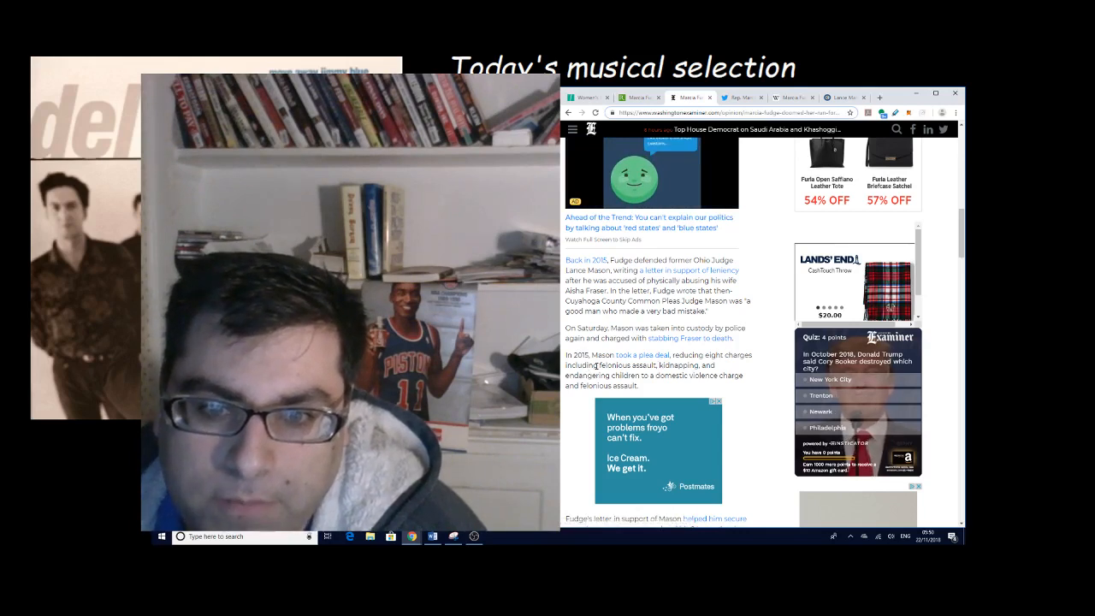
scroll("down", 3)
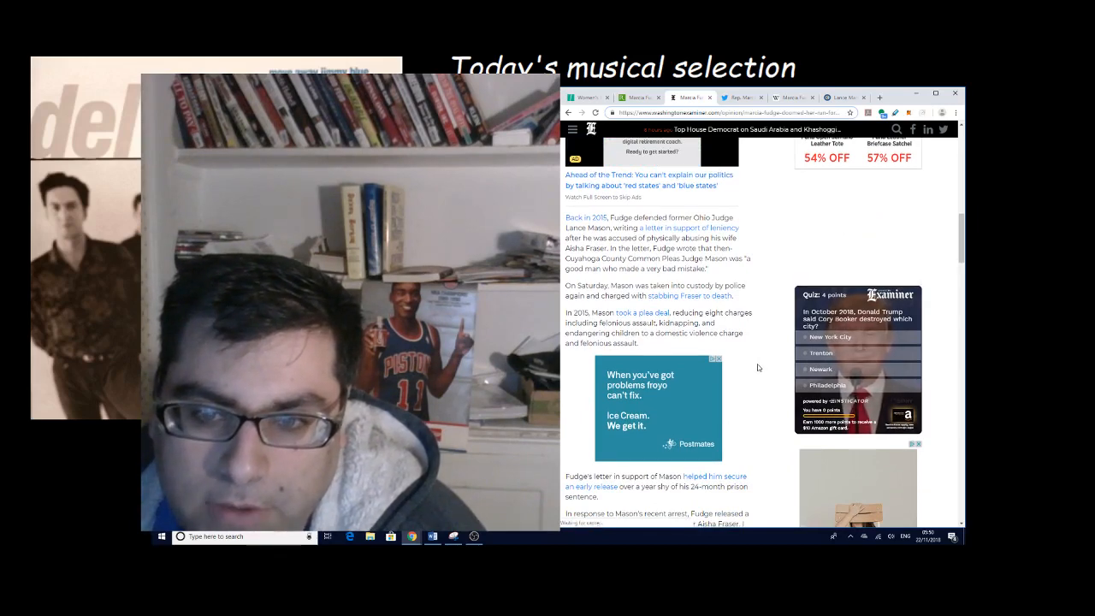
scroll("down", 3)
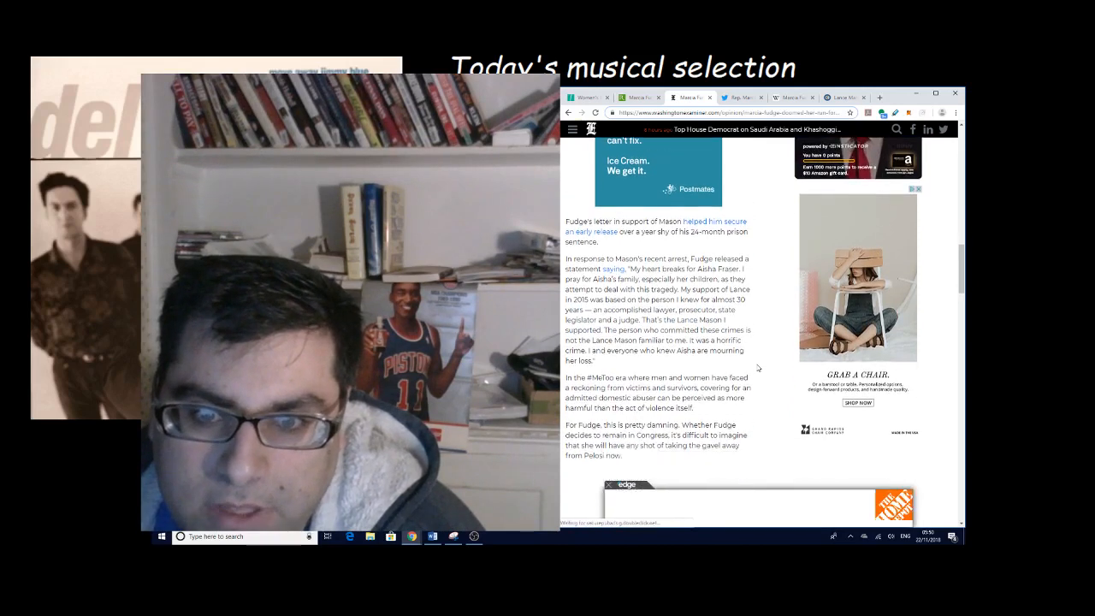
scroll("down", 3)
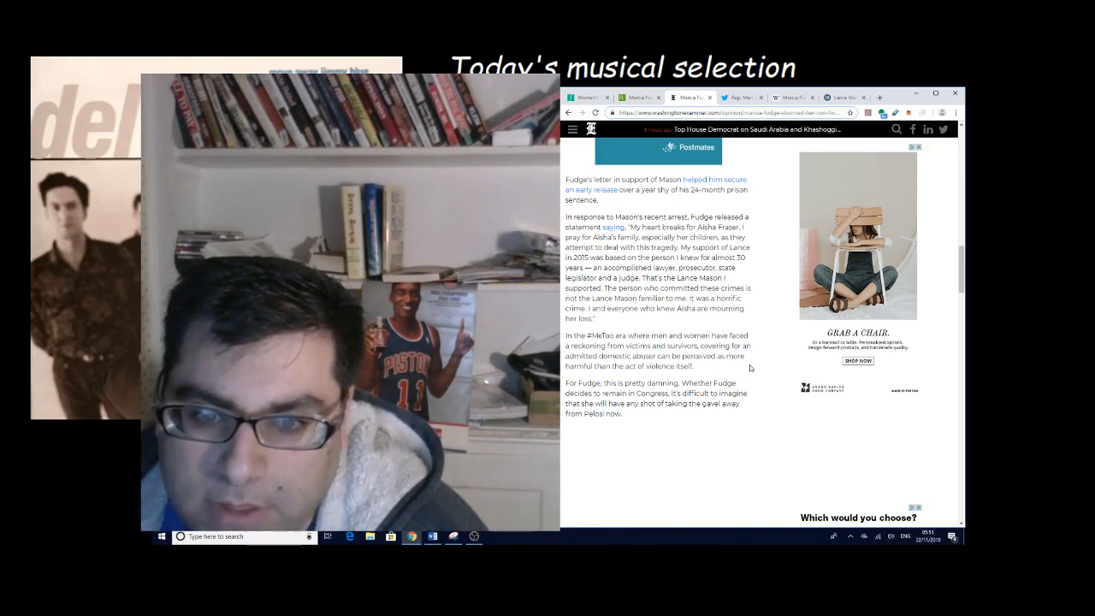
scroll("down", 3)
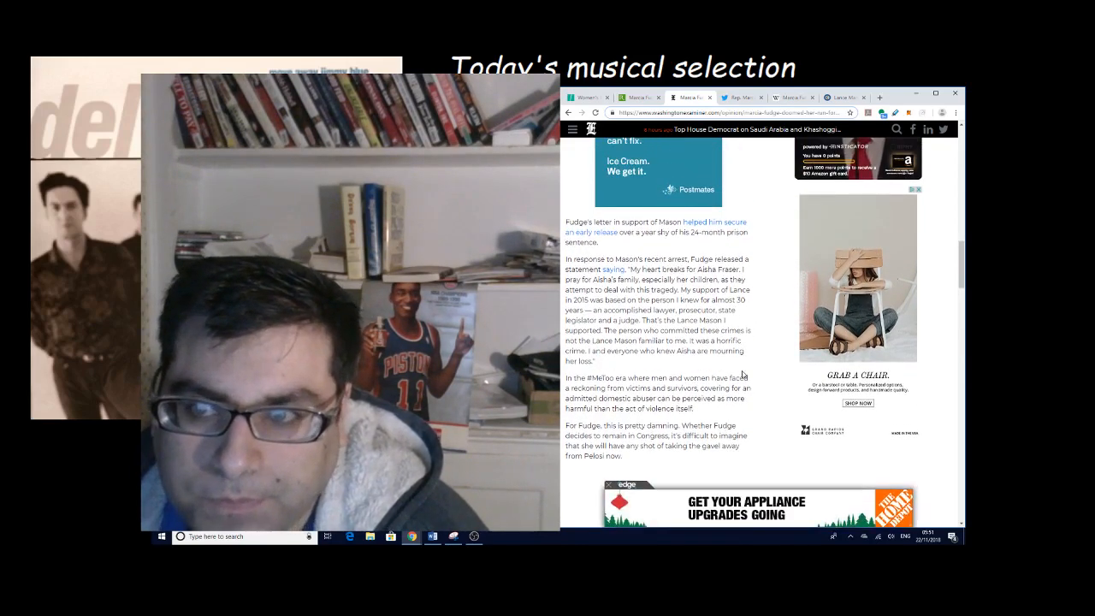
scroll("down", 3)
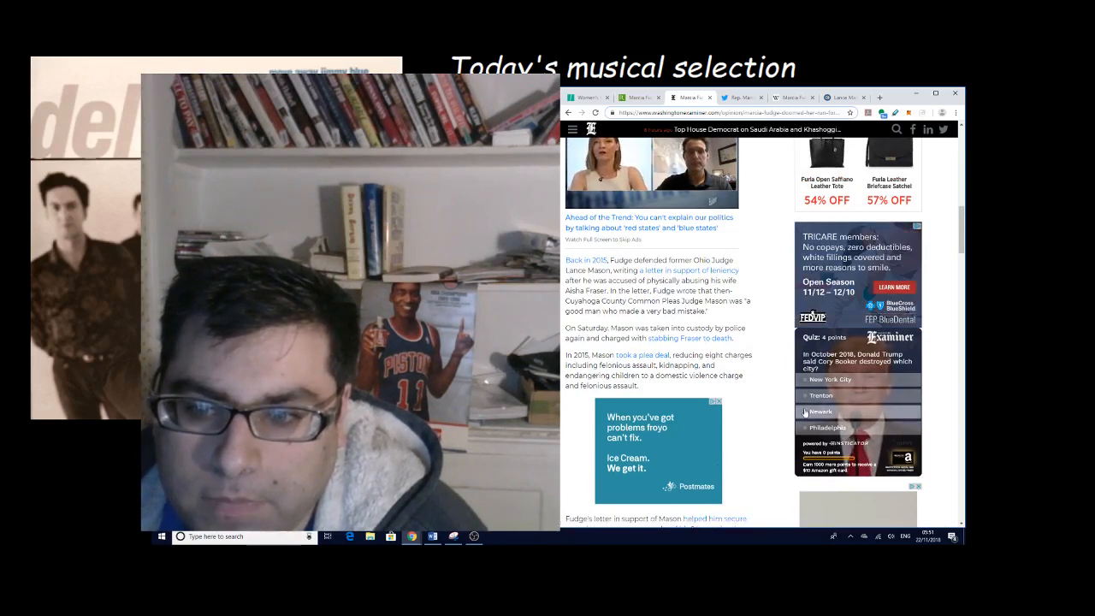
- Answer 'Newark' in the sidebar Cory Booker quiz, then keep scrolling the article
left_click(819, 411)
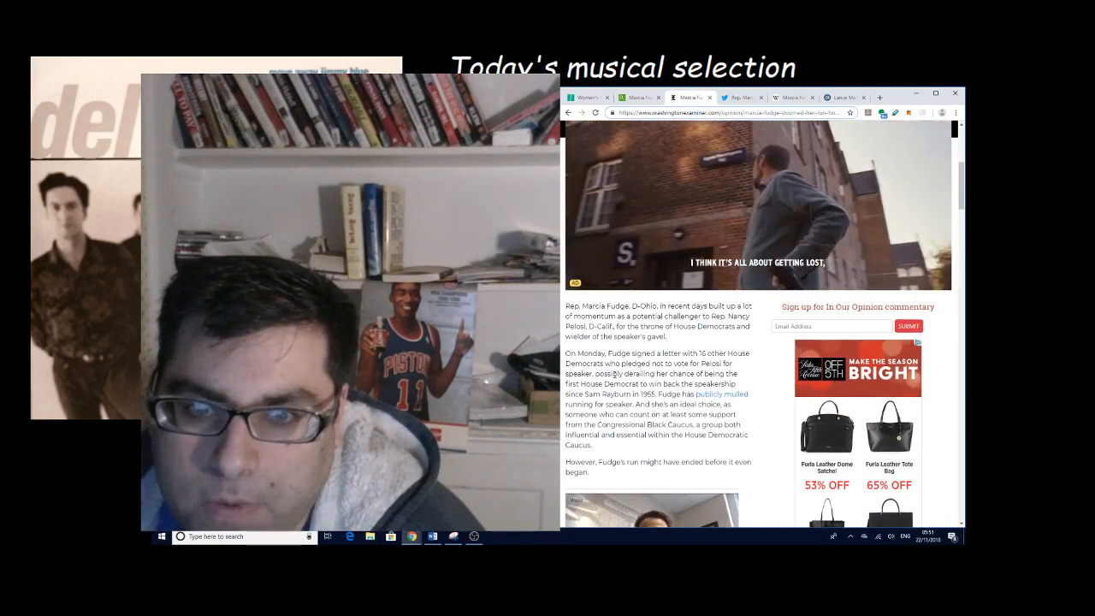
scroll("down", 3)
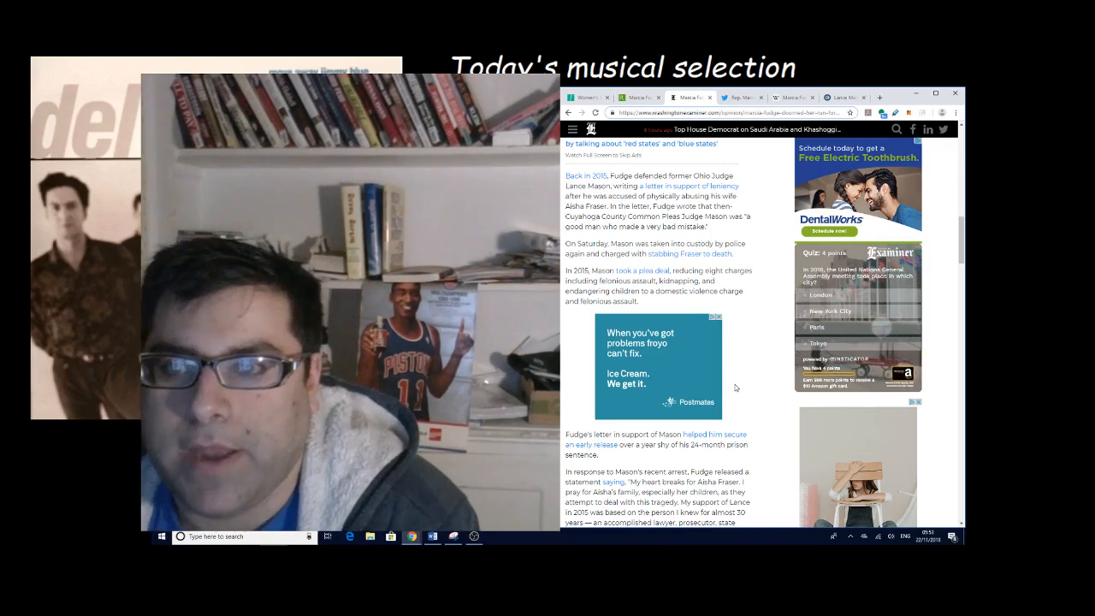
- Switch to Rep. Marcia L. Fudge's Twitter profile and scroll her timeline to the DeVos tweet
left_click(736, 98)
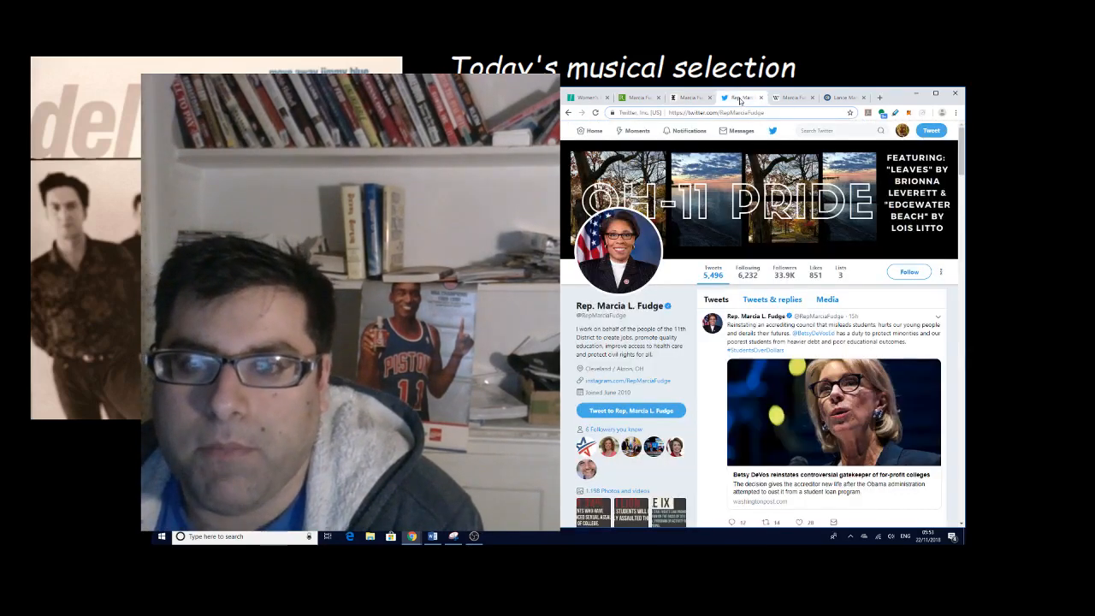
scroll("down", 3)
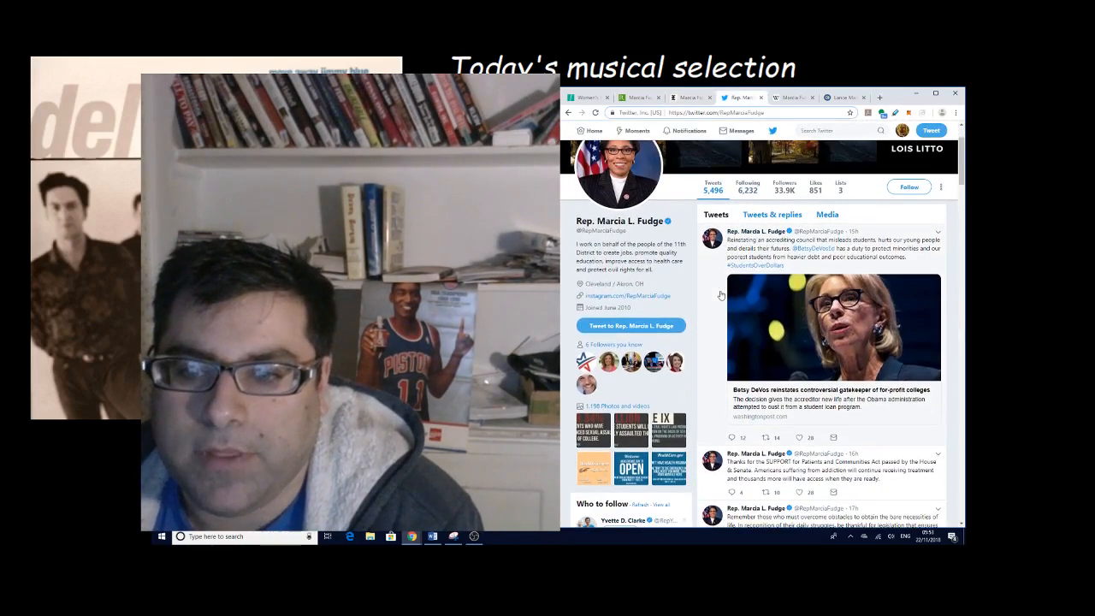
scroll("down", 3)
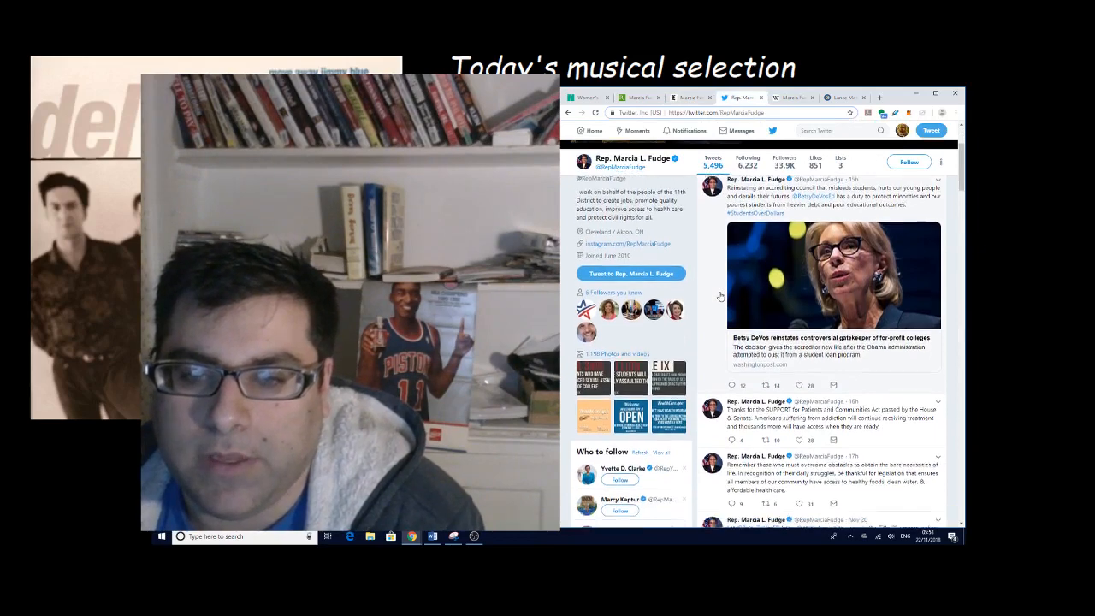
scroll("down", 3)
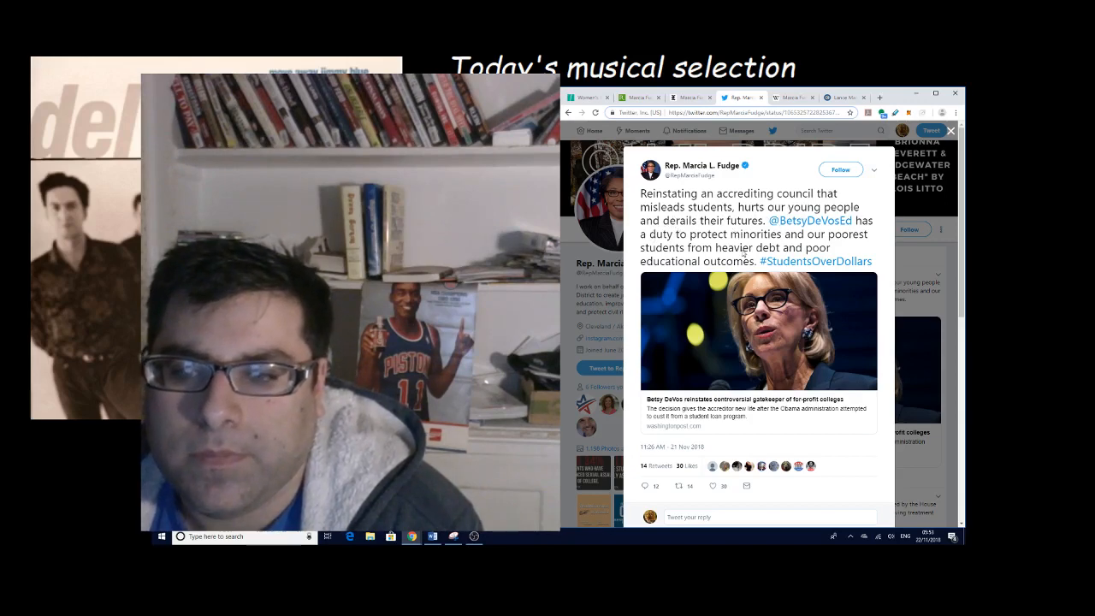
- Read through the DeVos tweet's replies and show the additional hidden replies
scroll("down", 3)
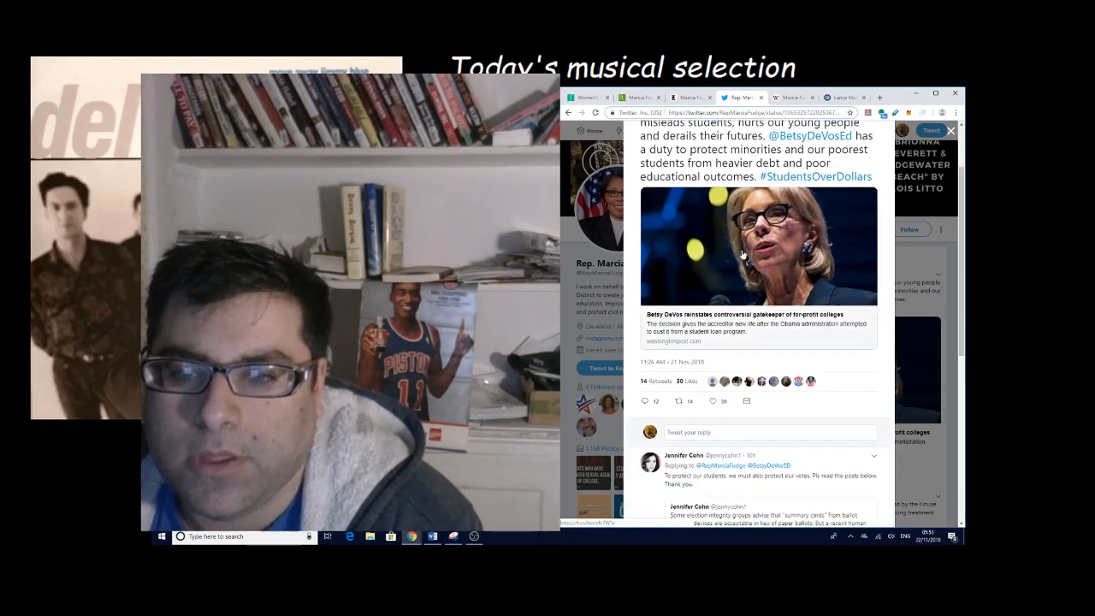
scroll("down", 3)
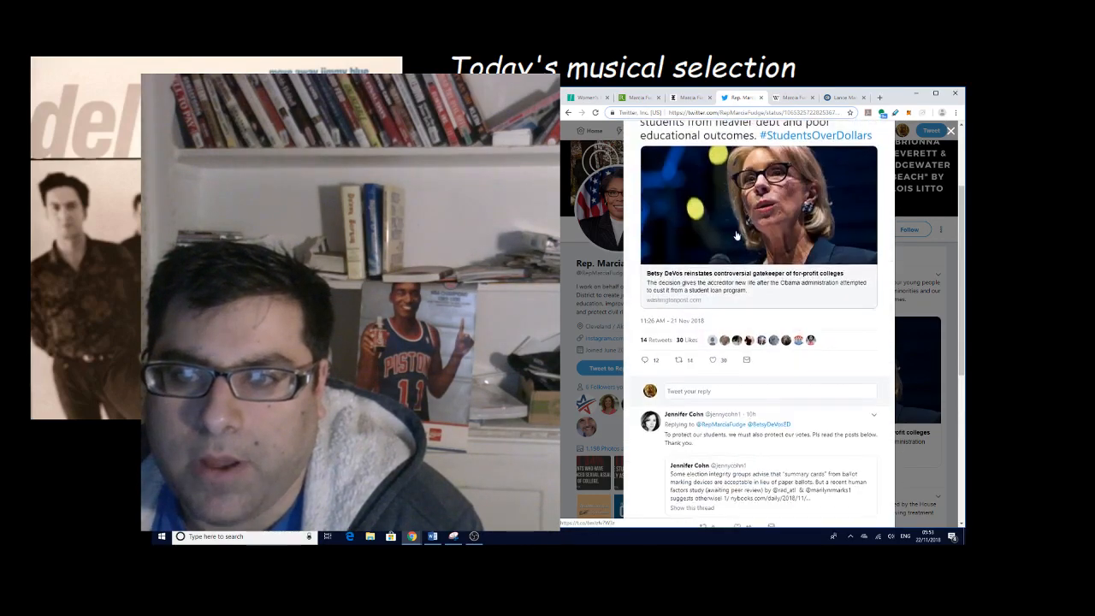
scroll("down", 3)
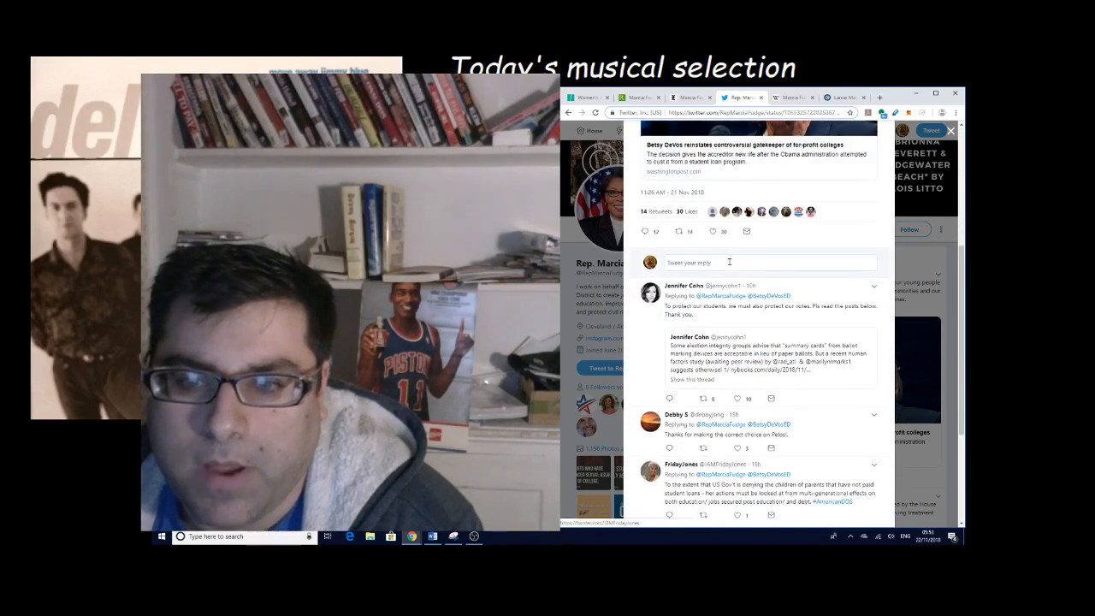
scroll("down", 3)
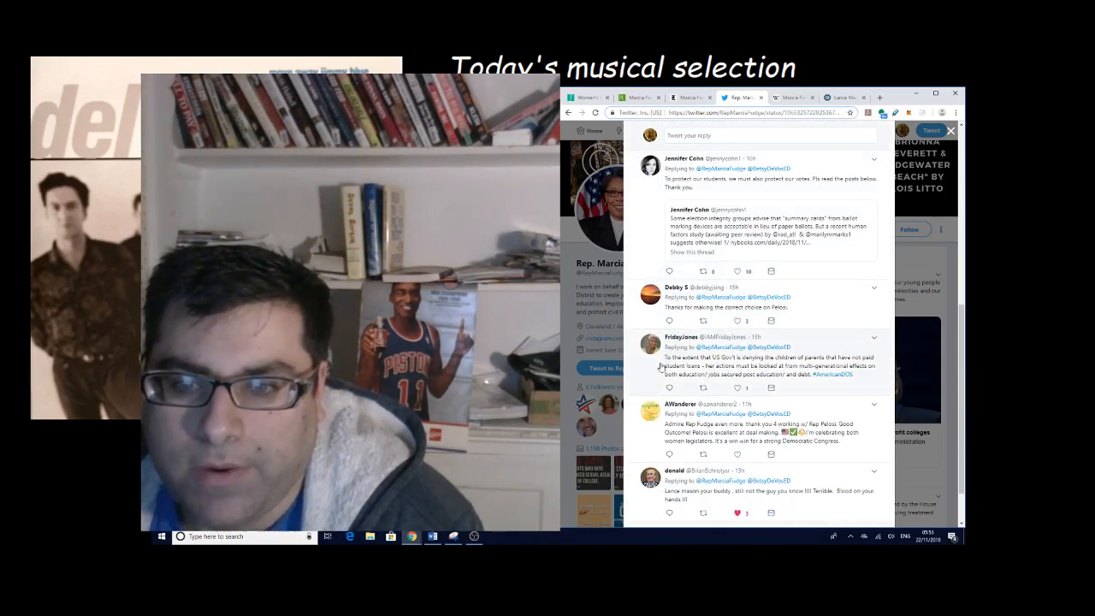
scroll("down", 3)
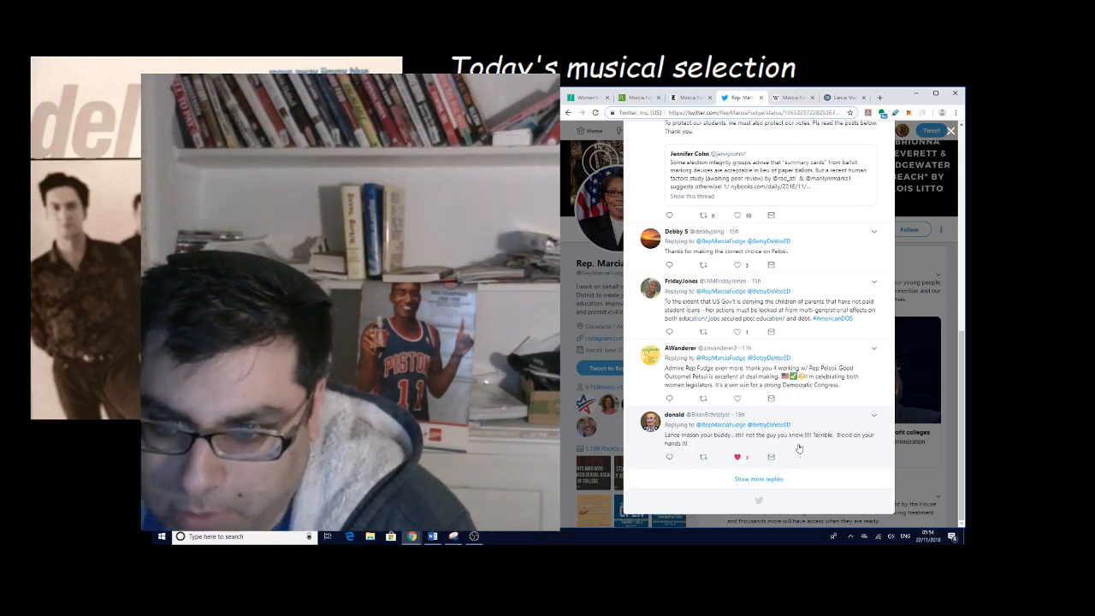
scroll("down", 3)
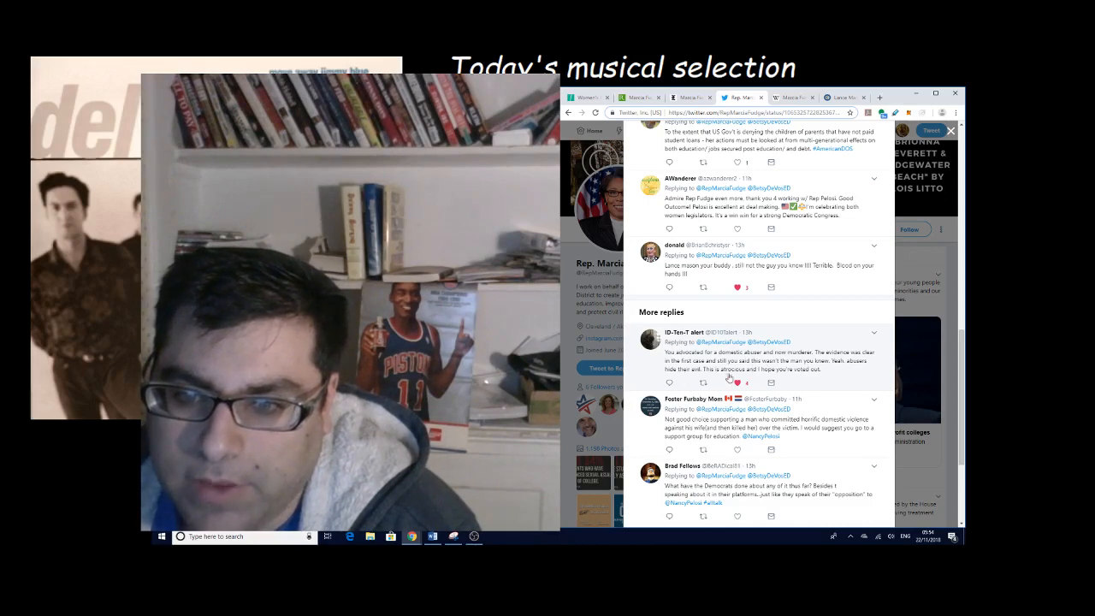
scroll("down", 3)
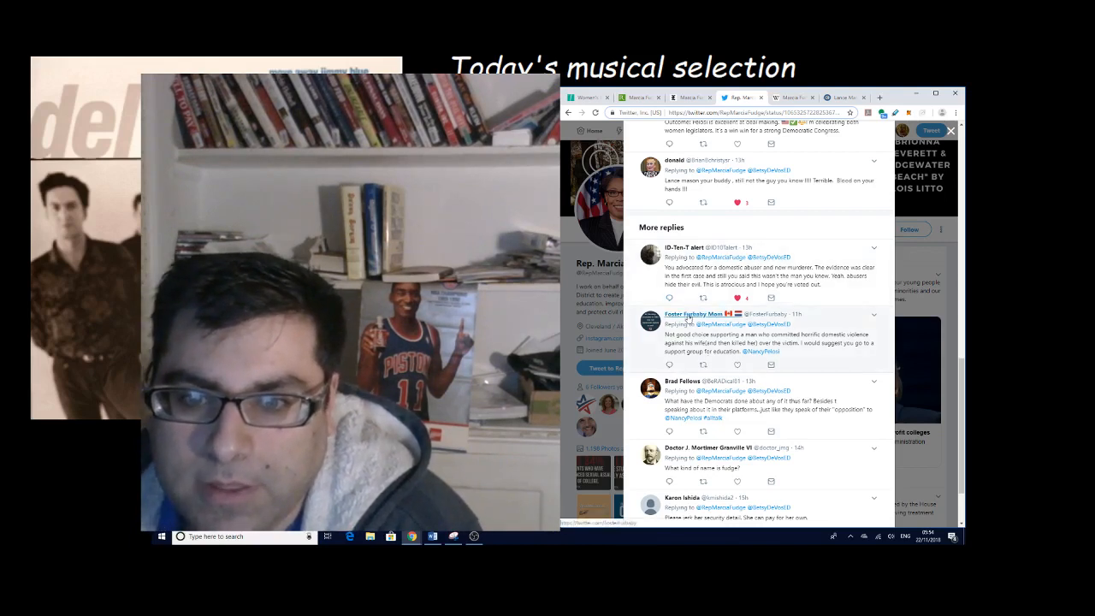
mouse_move(692, 314)
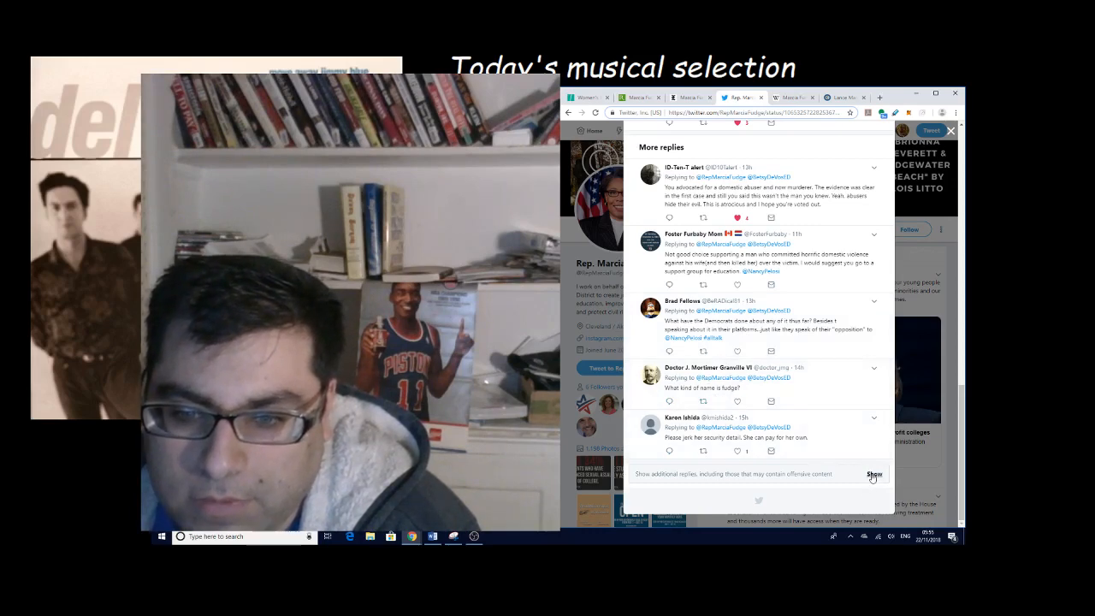
left_click(874, 474)
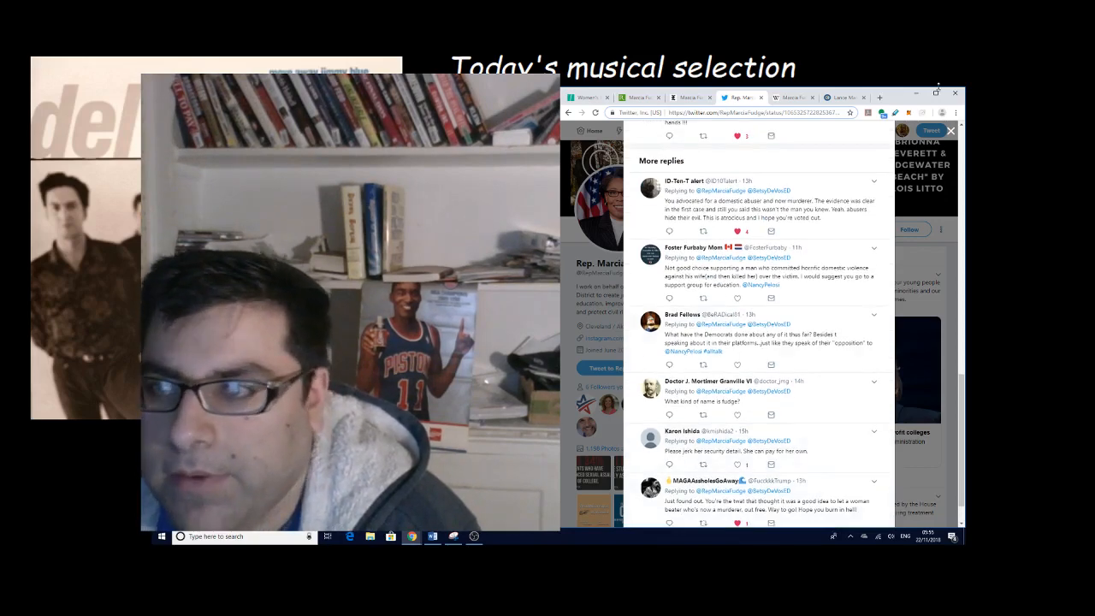
scroll("up", 3)
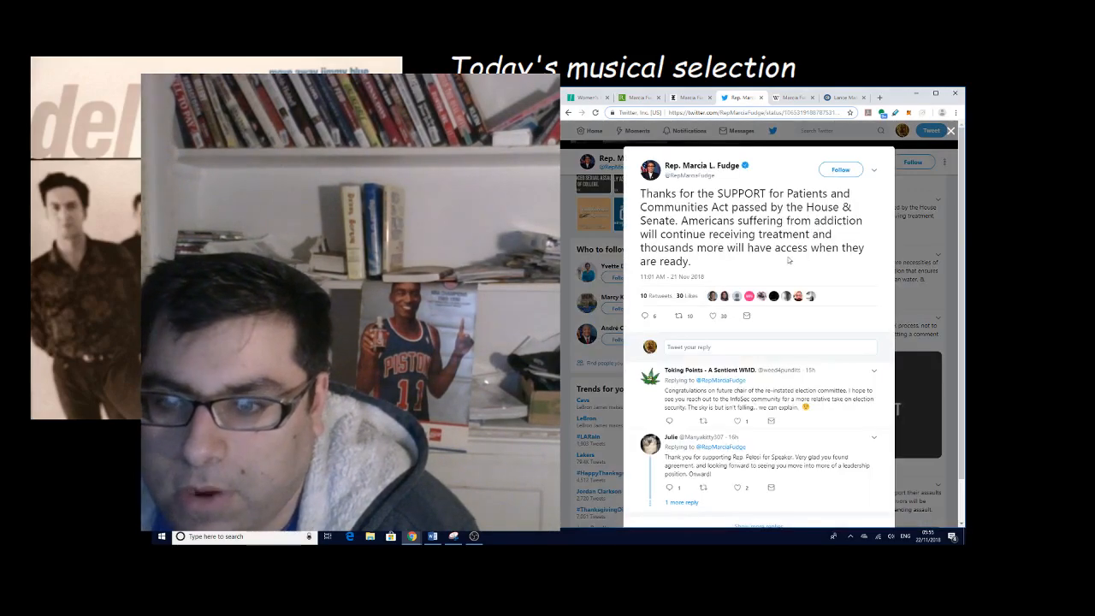
- Scroll the SUPPORT Act tweet's replies down to the 'More replies' section
scroll("down", 3)
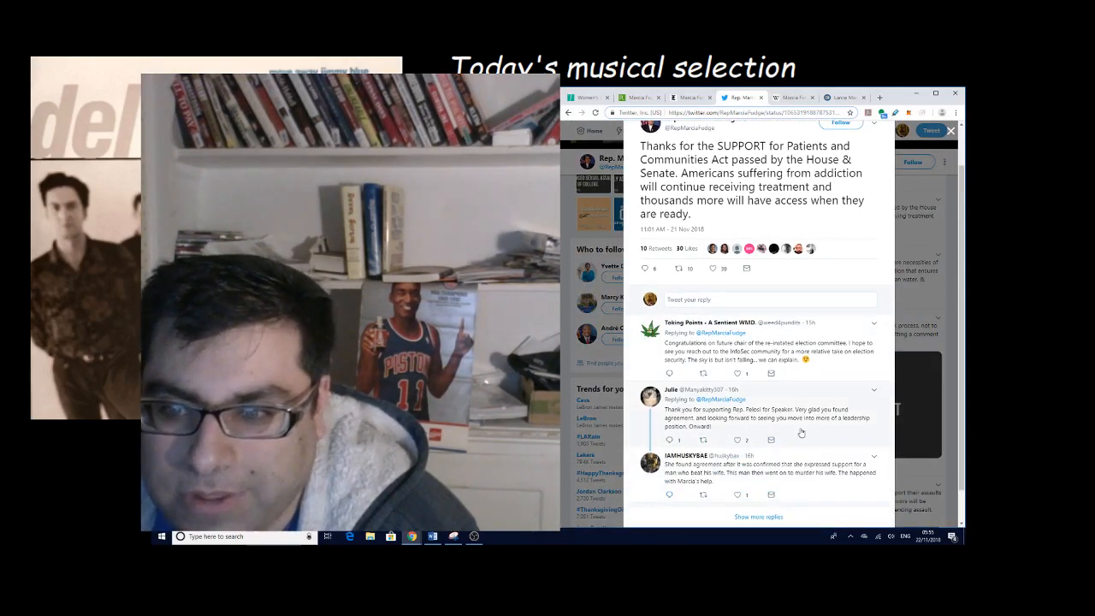
scroll("down", 3)
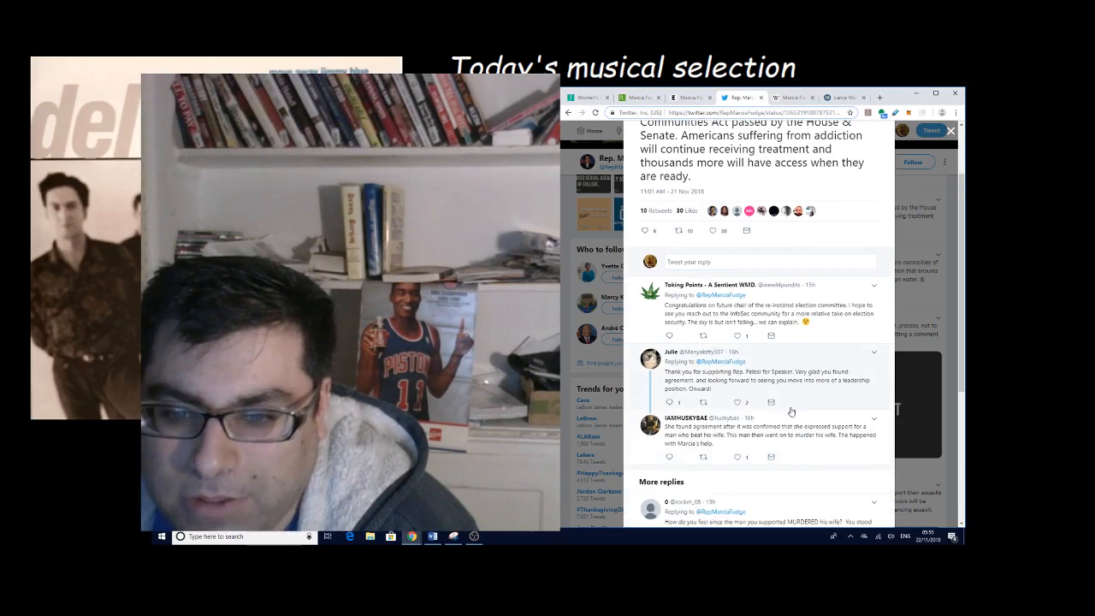
scroll("down", 3)
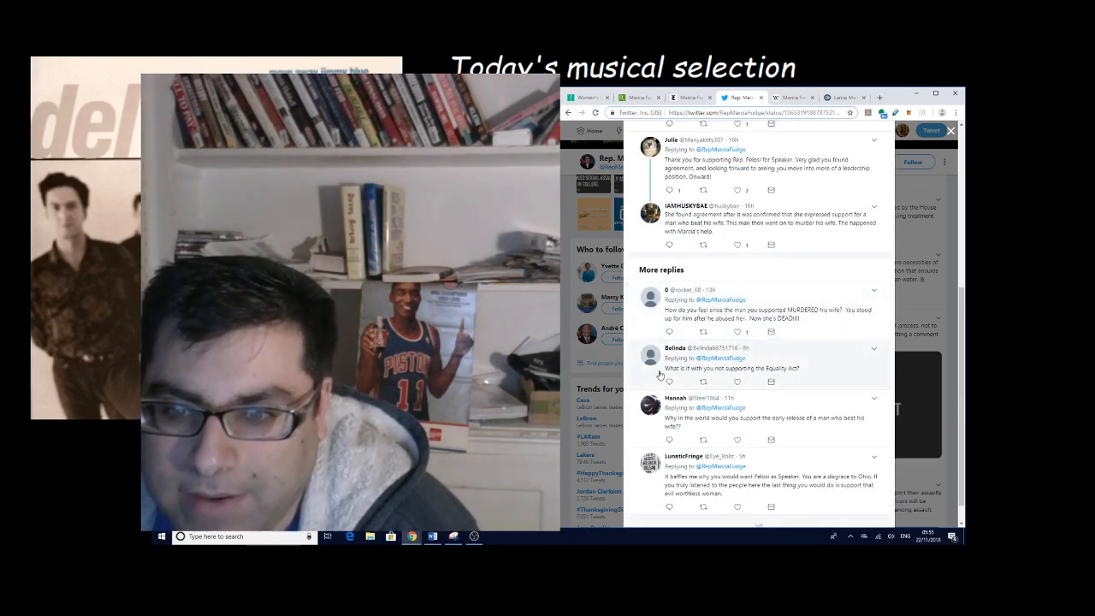
scroll("down", 3)
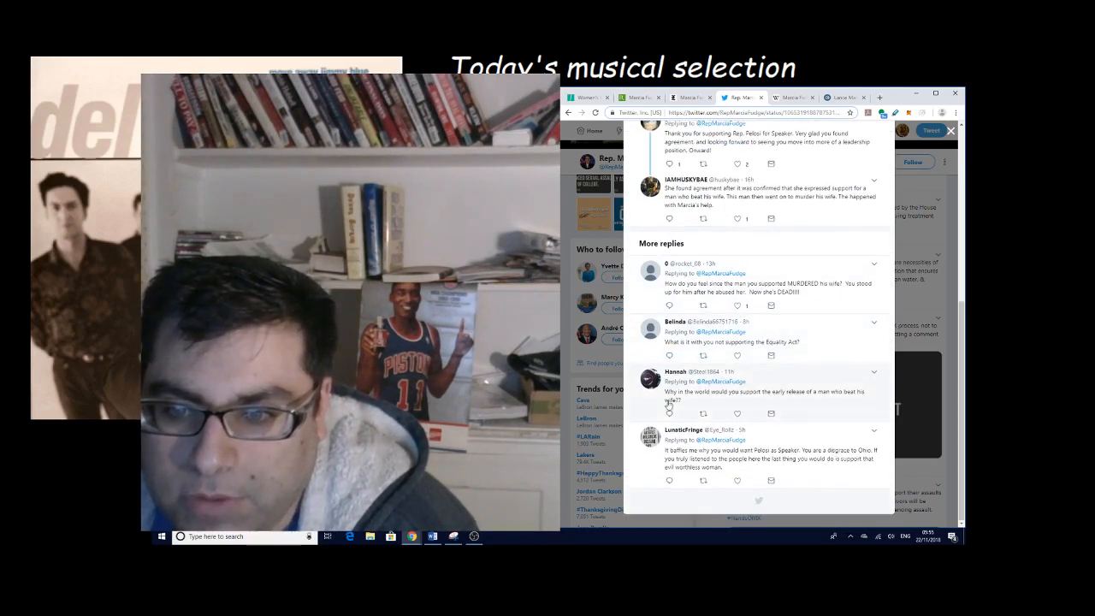
mouse_move(787, 399)
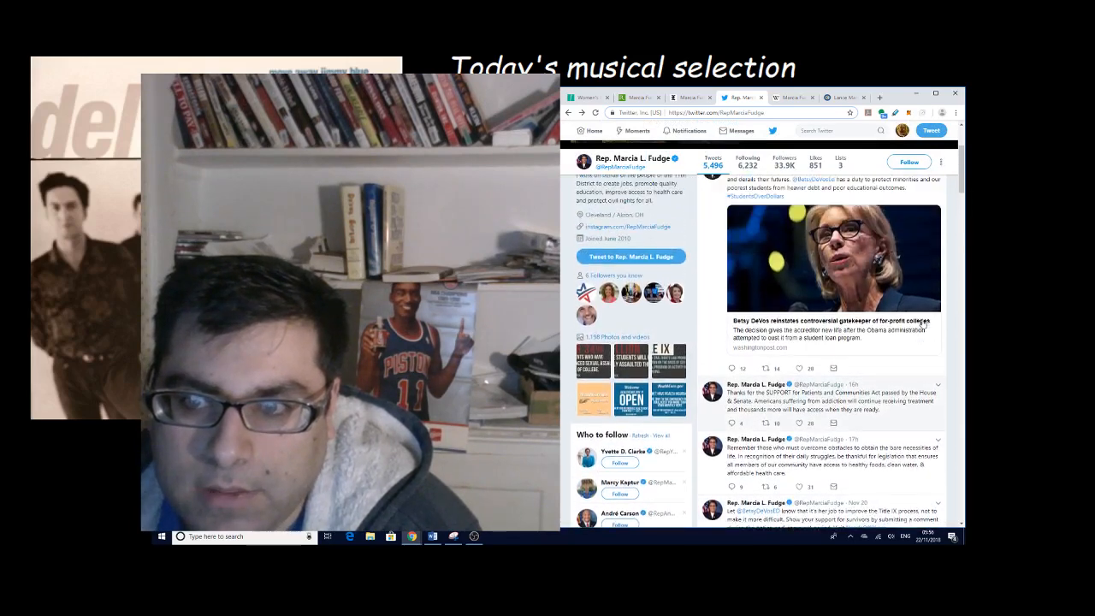
- Scroll up the Twitter page before moving to The Root's Marcia Fudge article
scroll("up", 3)
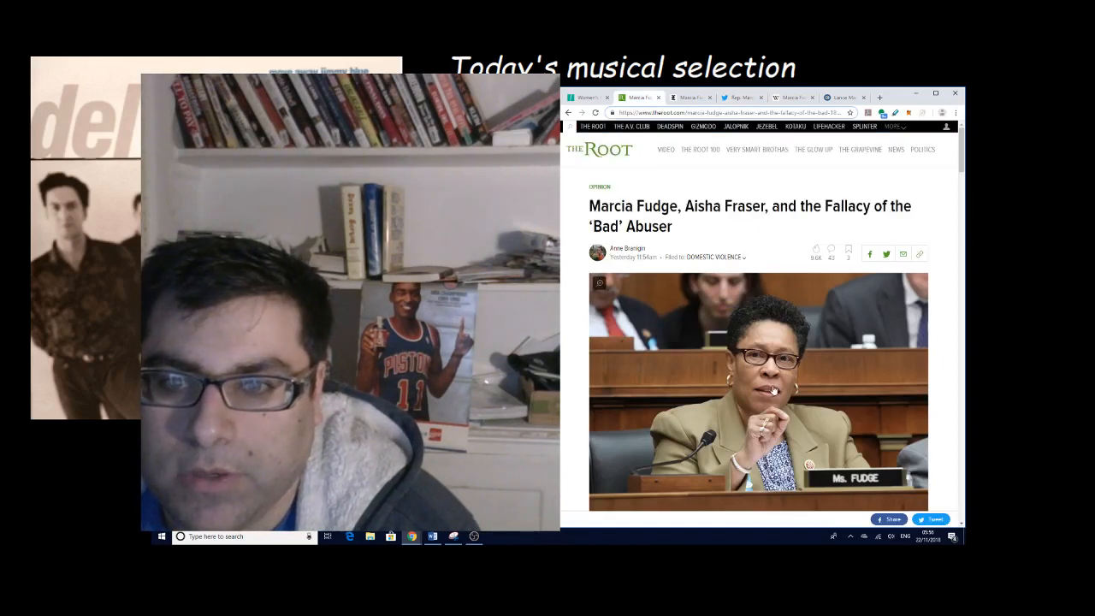
- Scroll past the embedded tweet to Fudge's statement on Aisha Fraser and the author's response
scroll("down", 3)
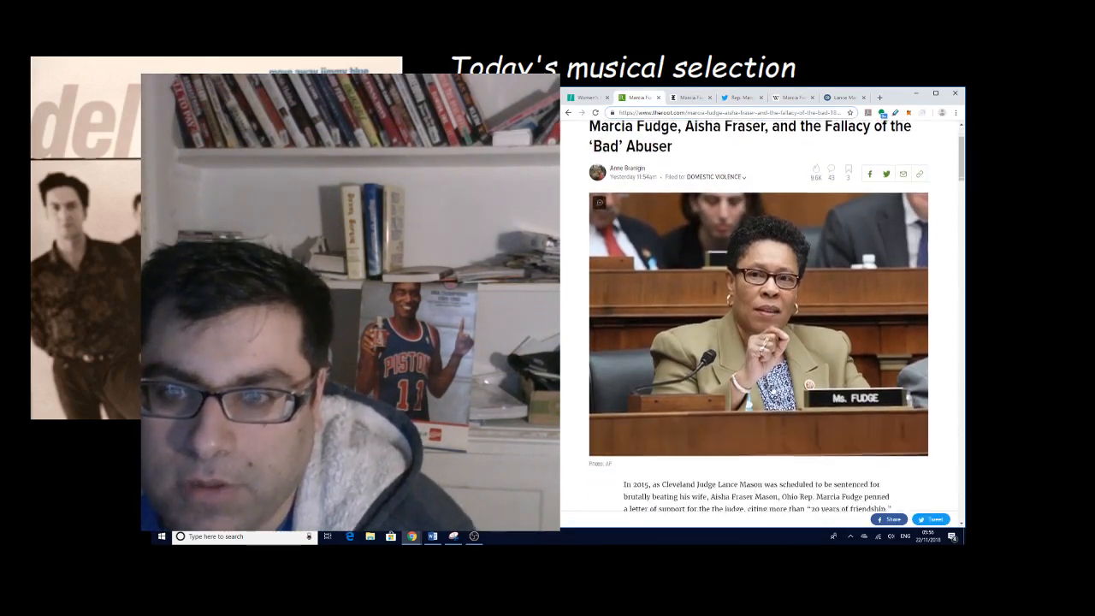
scroll("down", 3)
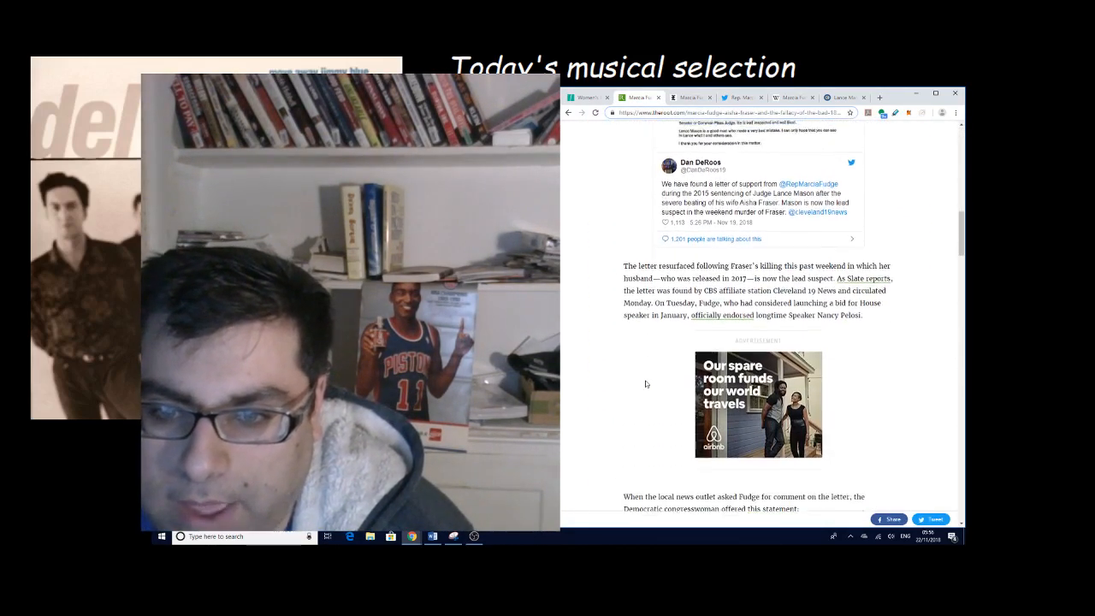
scroll("down", 3)
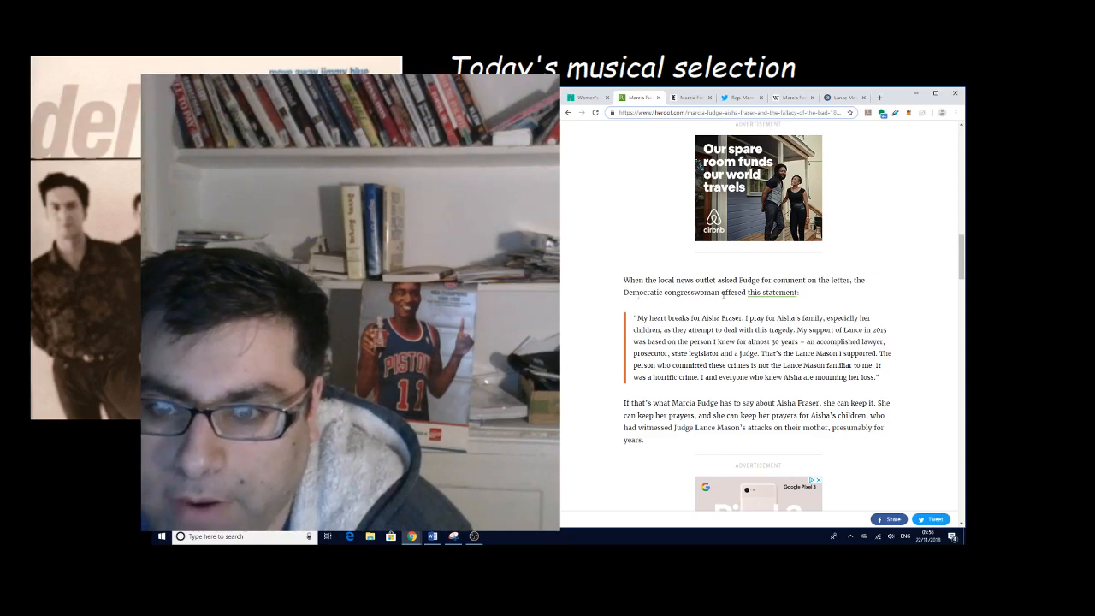
scroll("down", 3)
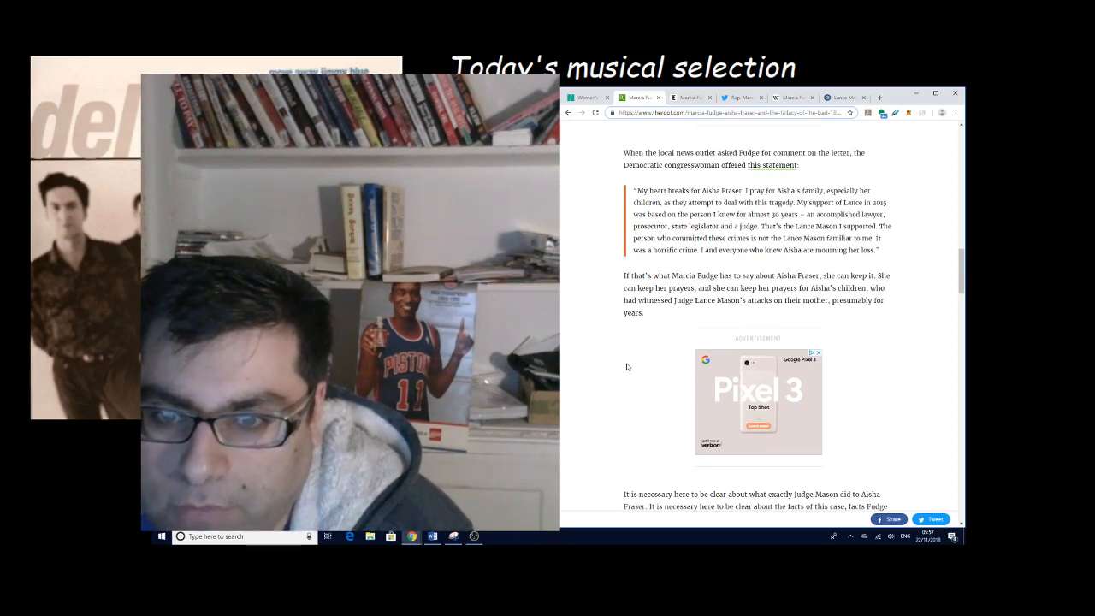
- Scroll past the Slate quote on Mason's assault to the 'Abusers are charming' paragraph
scroll("down", 3)
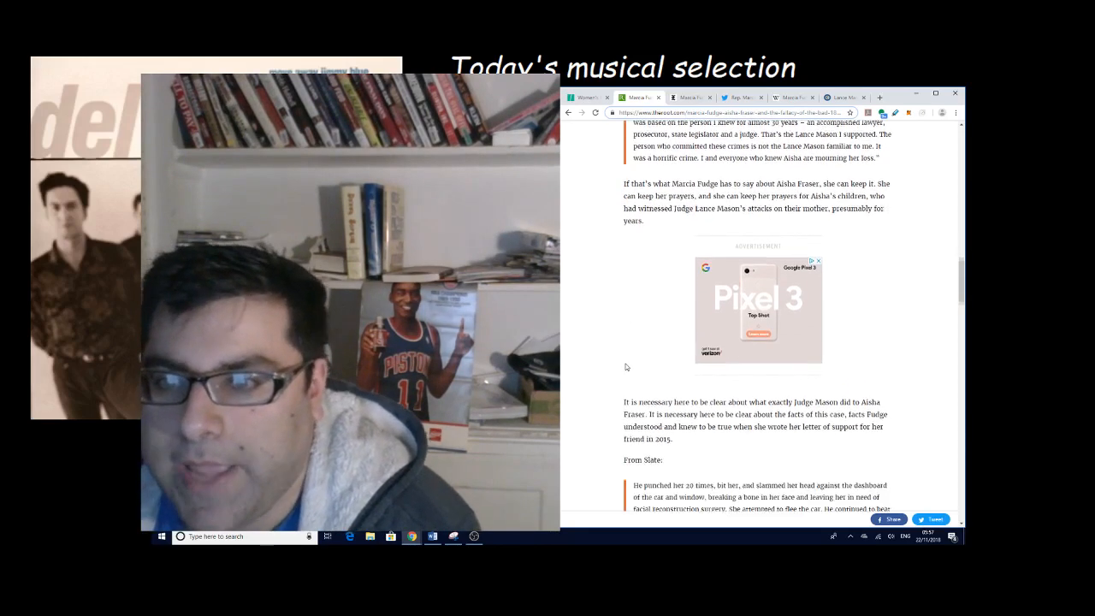
scroll("down", 3)
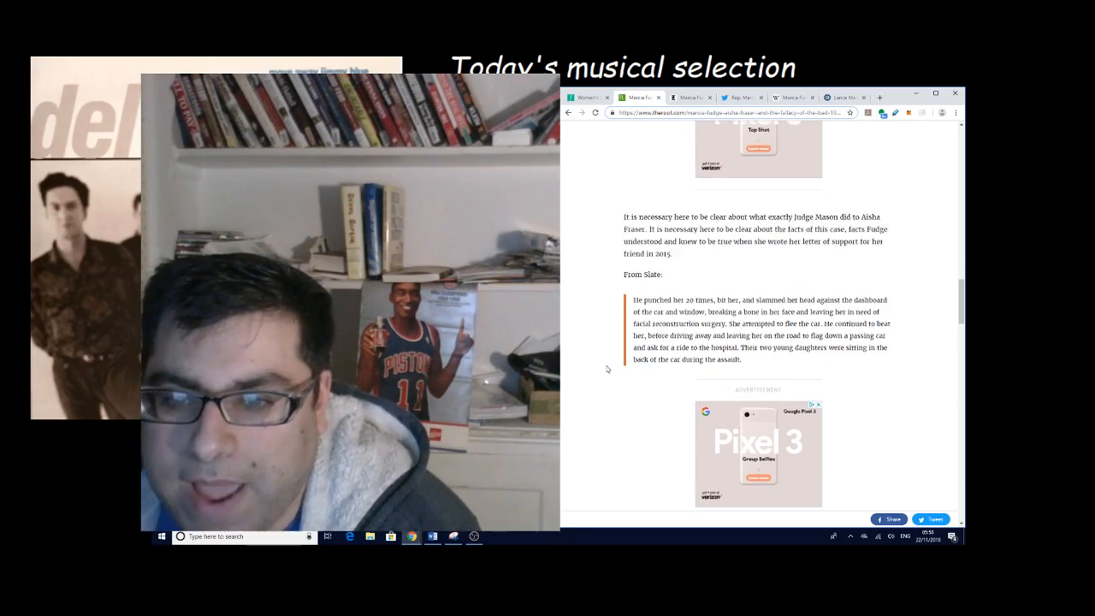
scroll("down", 3)
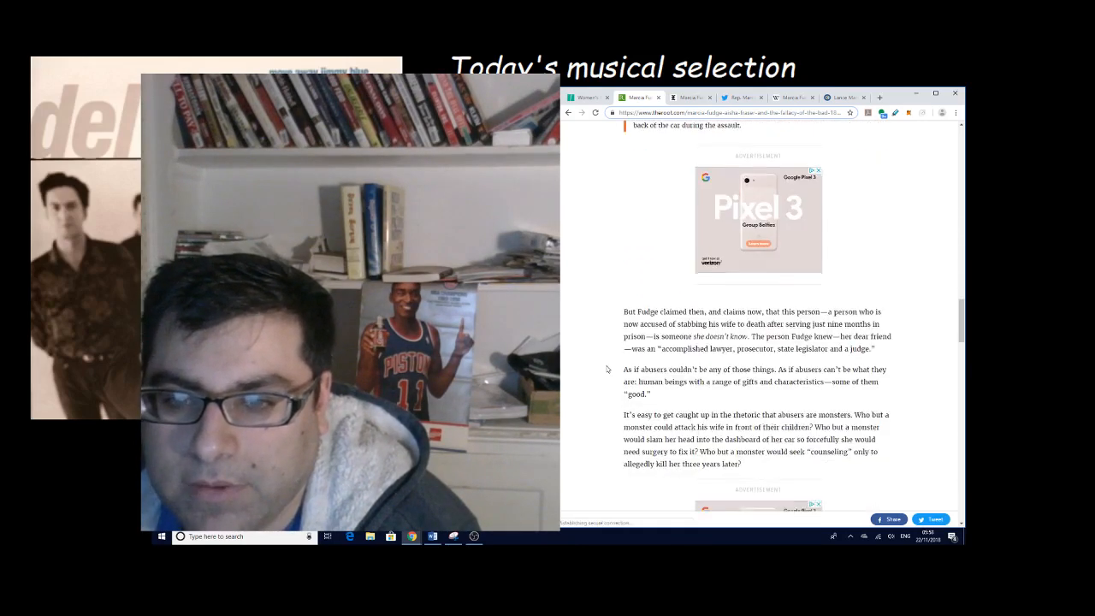
scroll("down", 3)
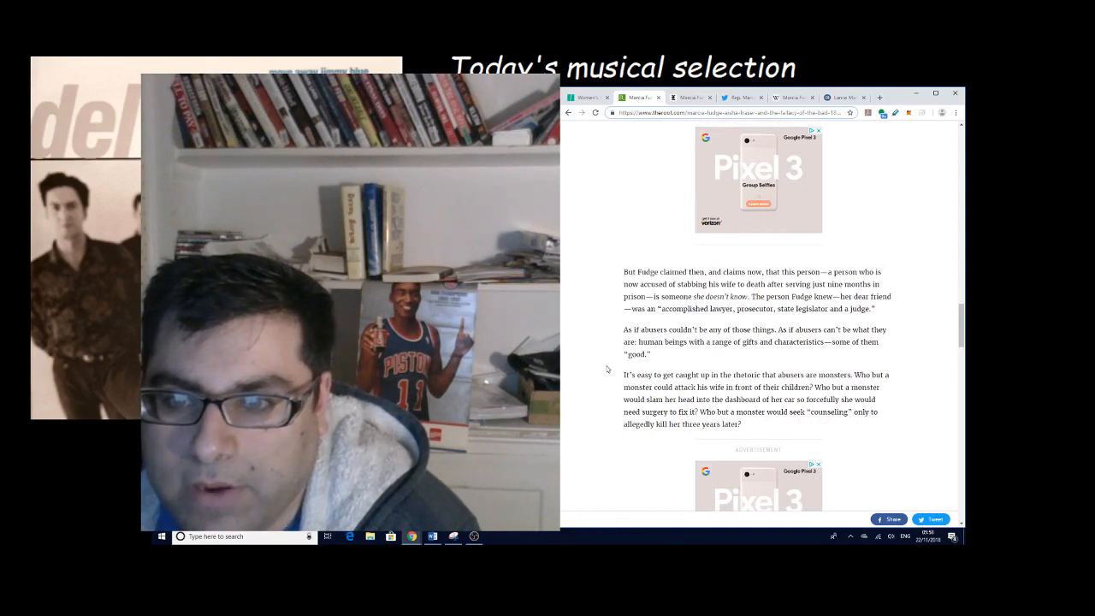
scroll("down", 3)
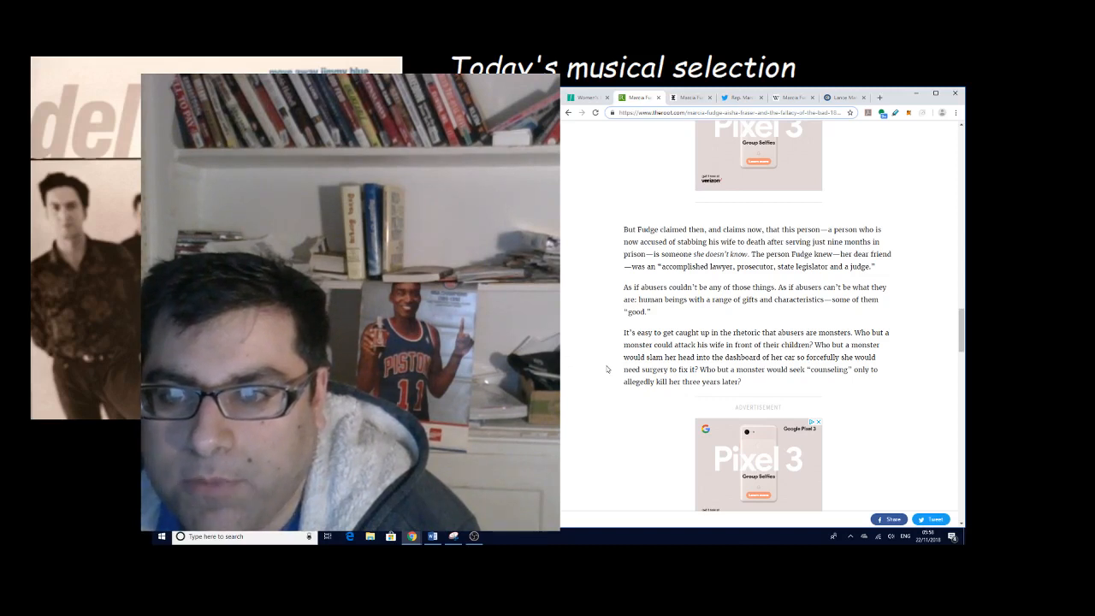
scroll("down", 3)
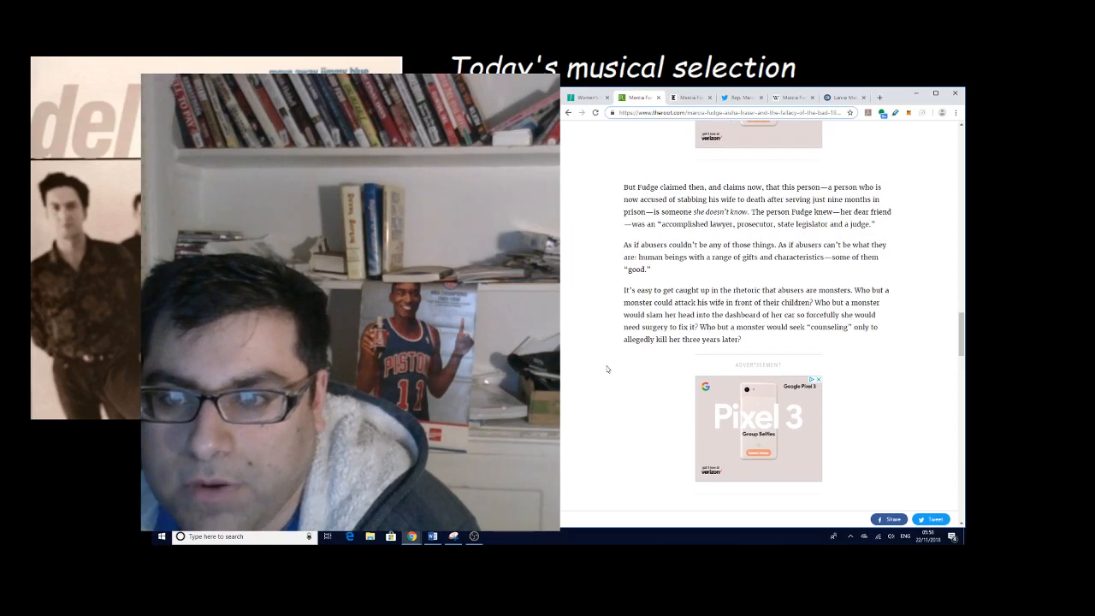
scroll("down", 3)
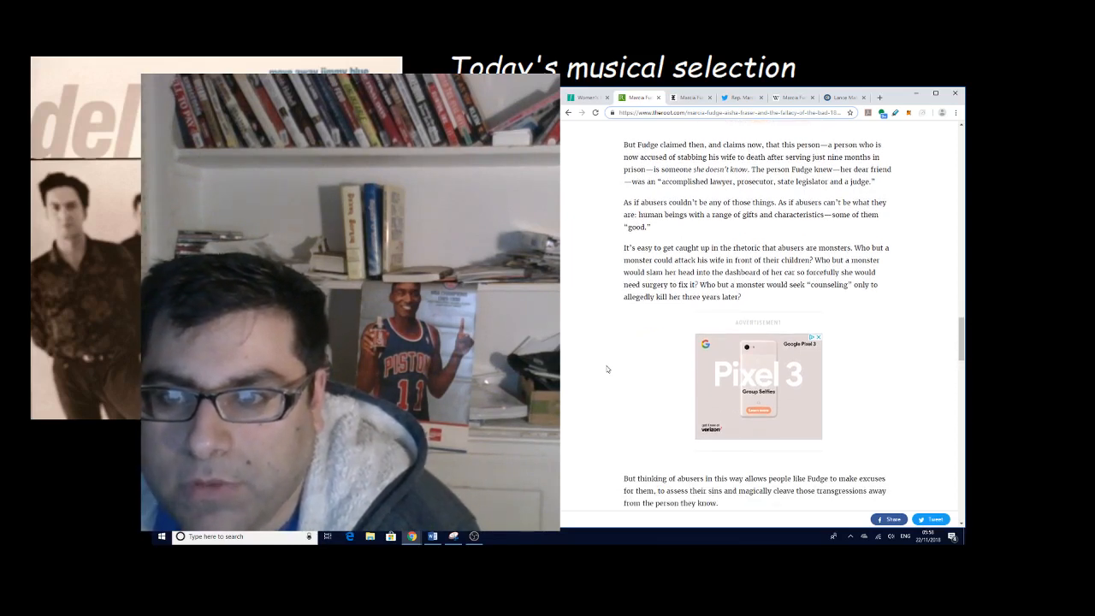
scroll("down", 3)
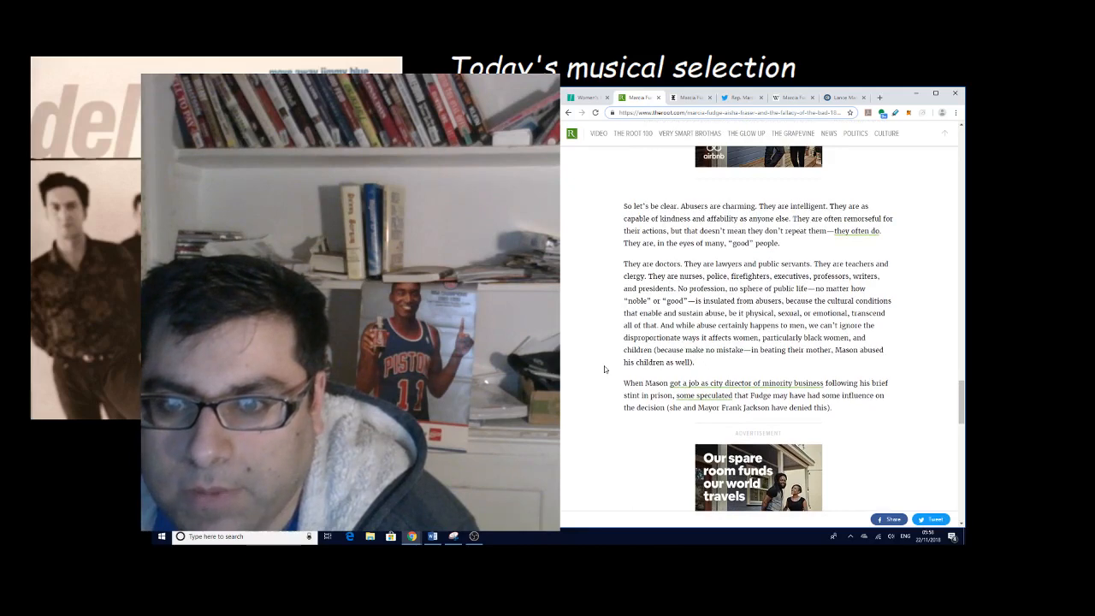
- Scroll to the closing lines on Aisha Fraser's death and the Share This Story section
scroll("down", 3)
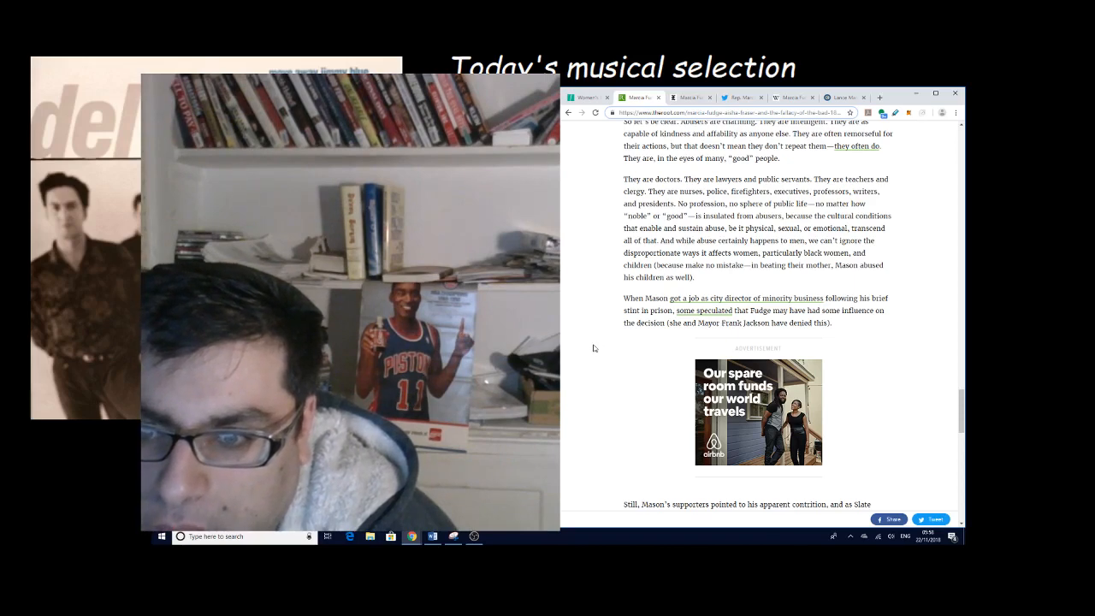
scroll("down", 3)
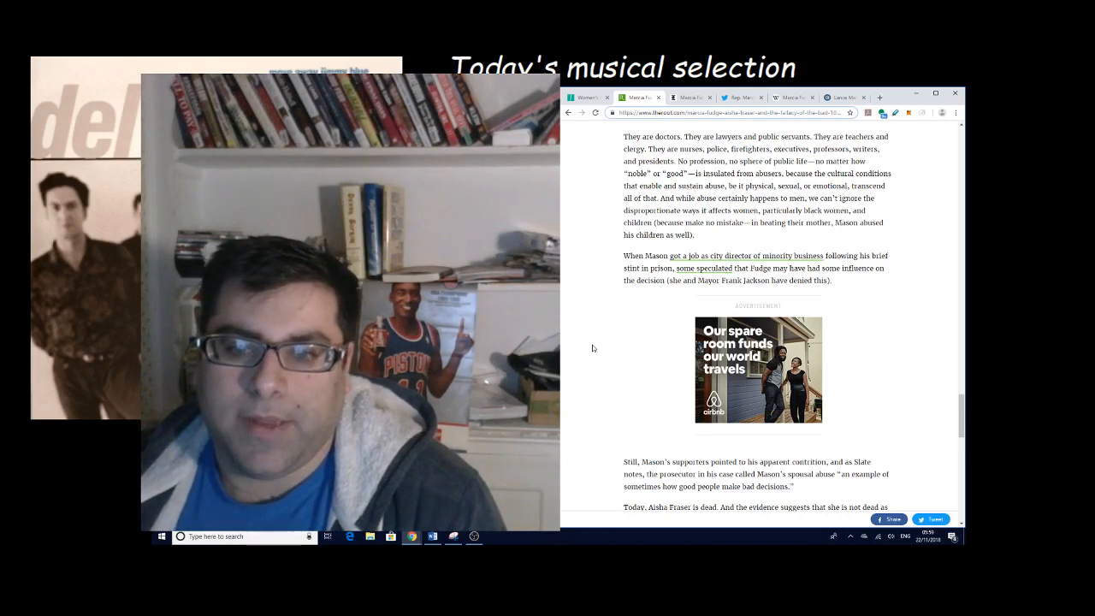
mouse_move(592, 318)
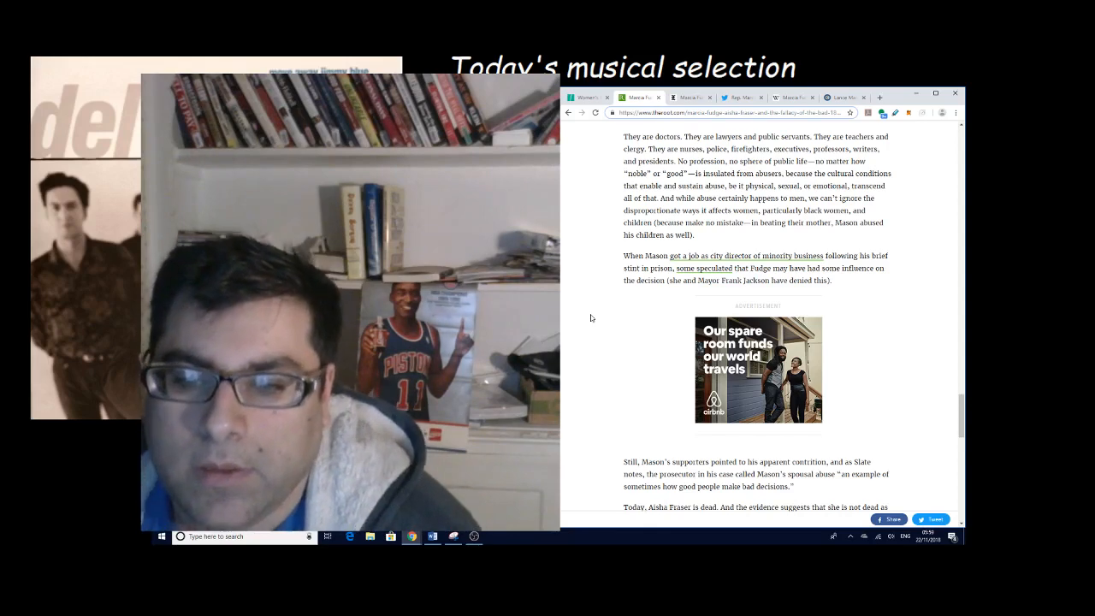
scroll("down", 3)
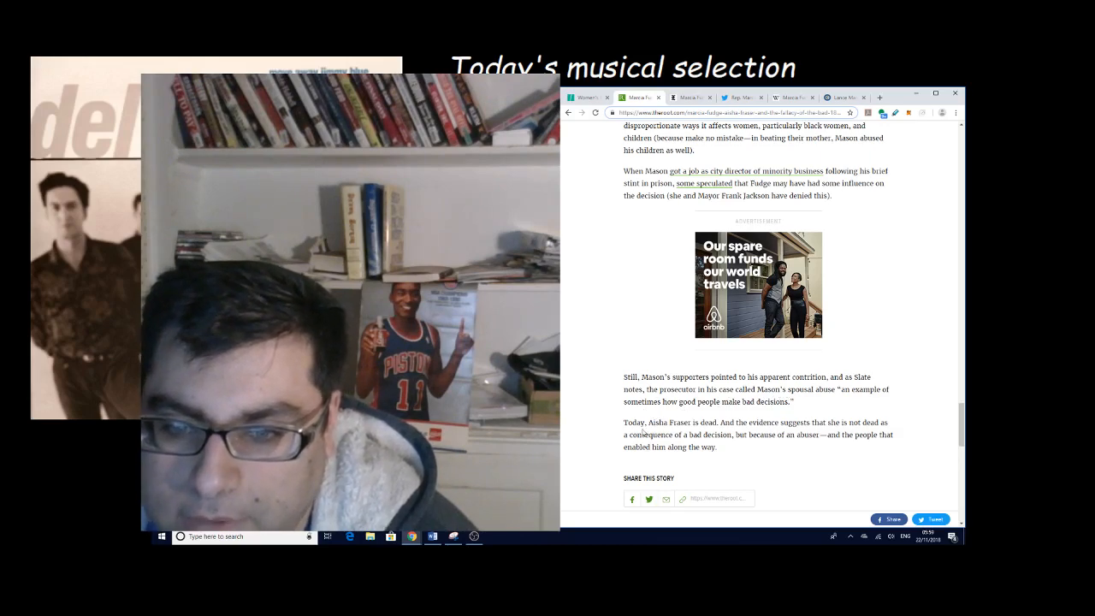
- Scroll into The Root's reader comments and reveal the rest of the discussion
scroll("down", 3)
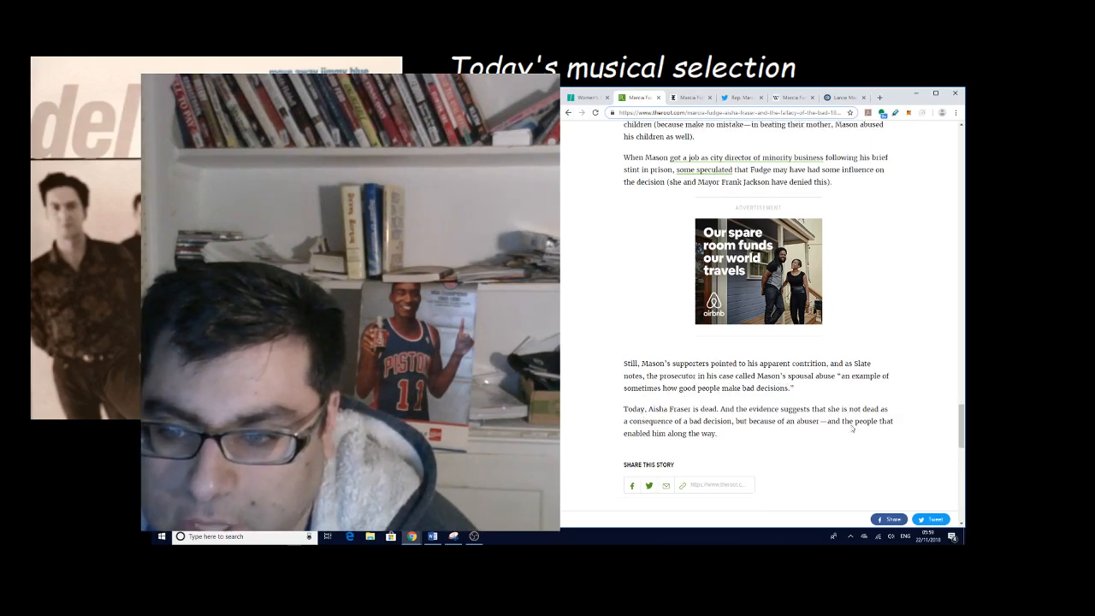
scroll("down", 3)
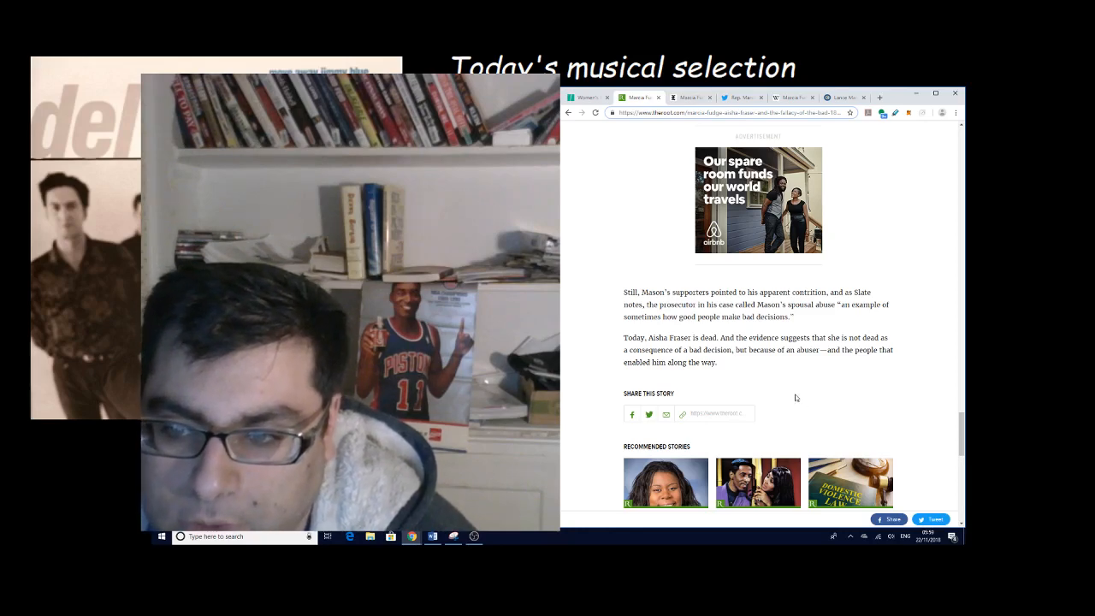
scroll("down", 3)
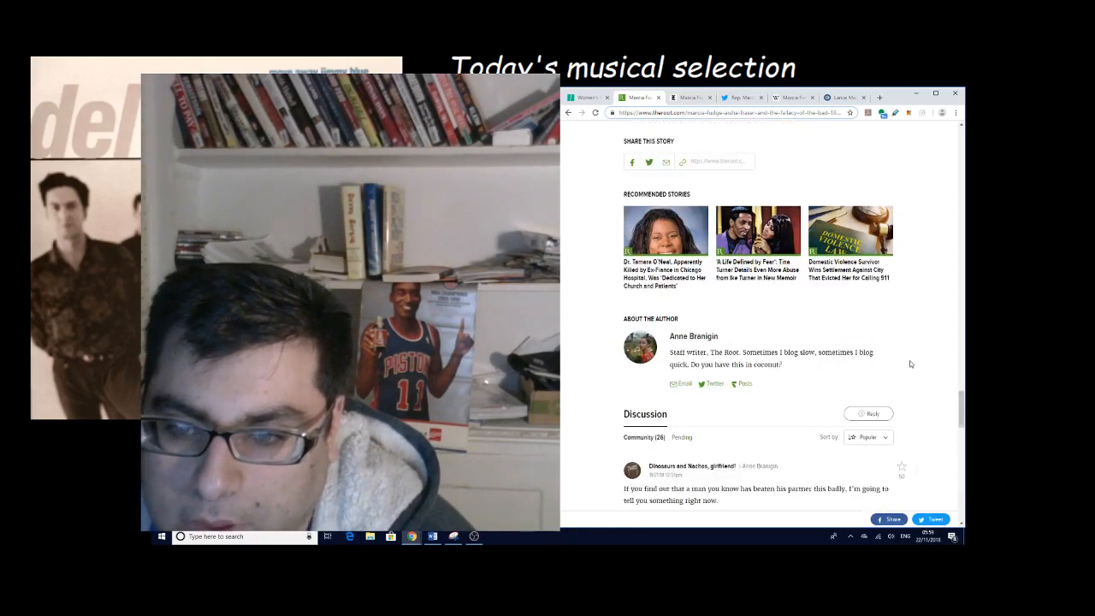
scroll("down", 3)
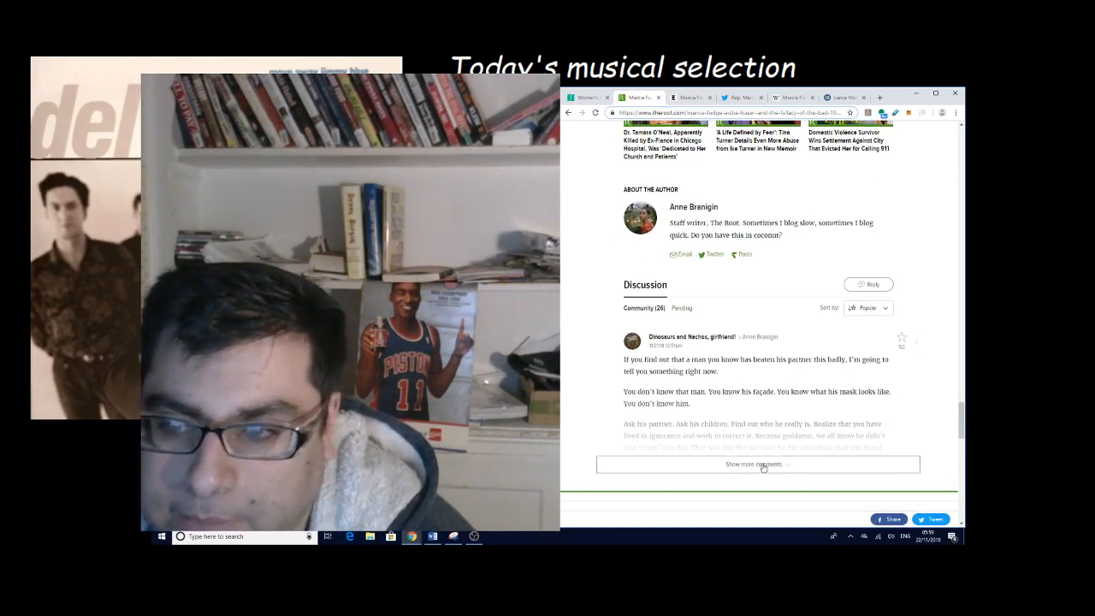
left_click(756, 463)
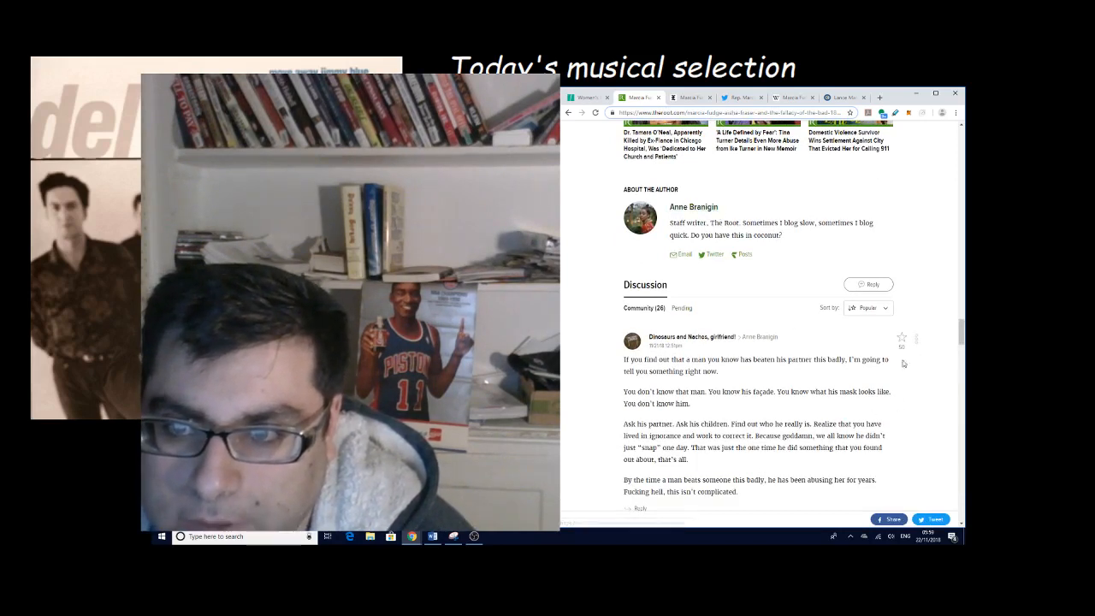
- Read the remaining comments, then switch to the HuffPost Women's March article tab
scroll("down", 3)
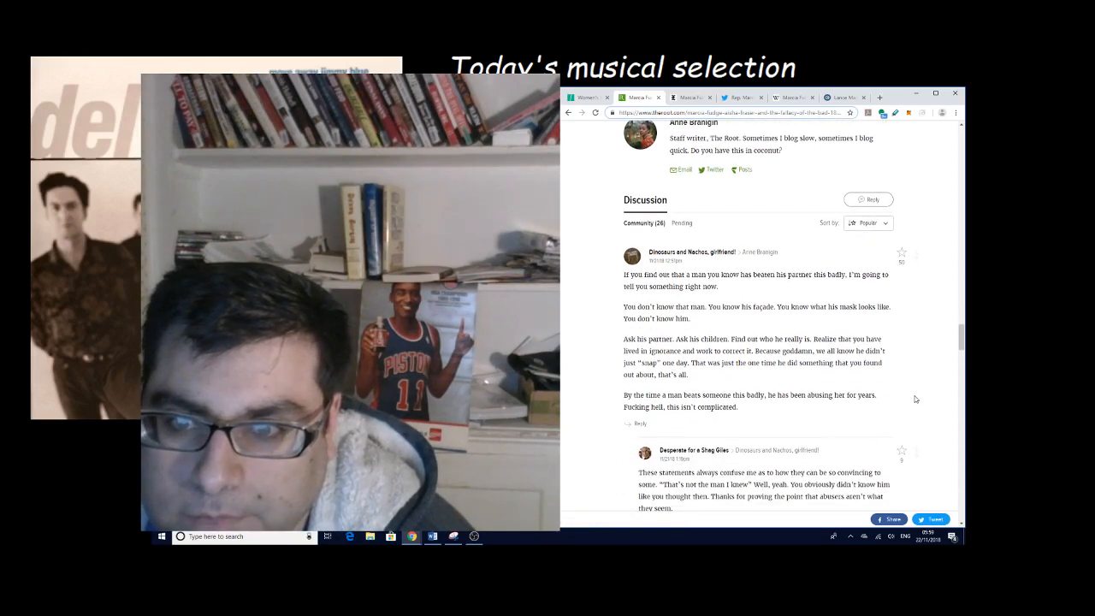
scroll("down", 3)
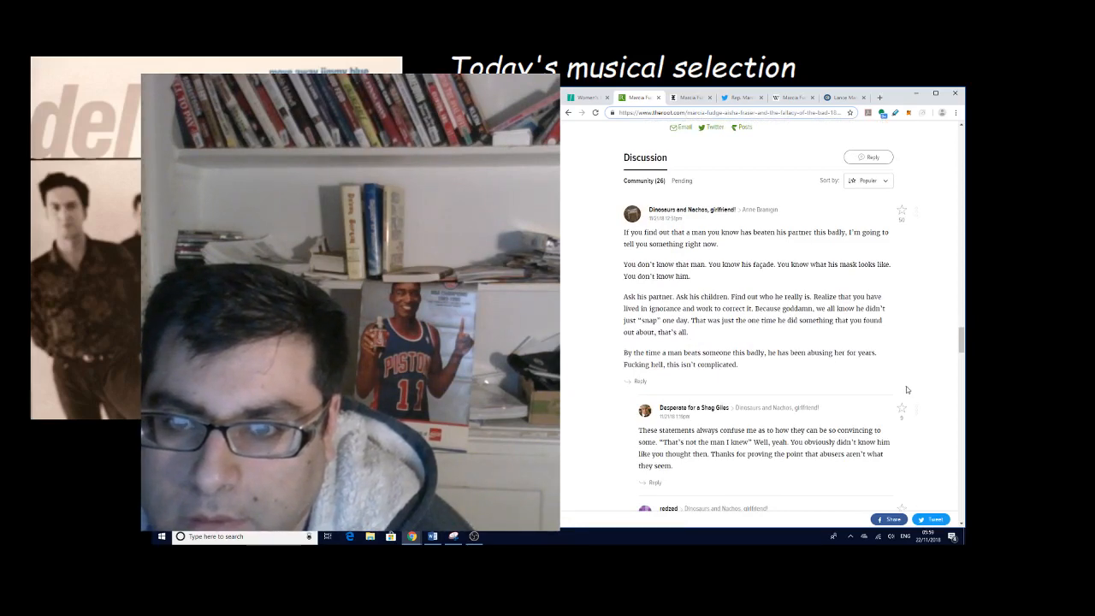
scroll("down", 3)
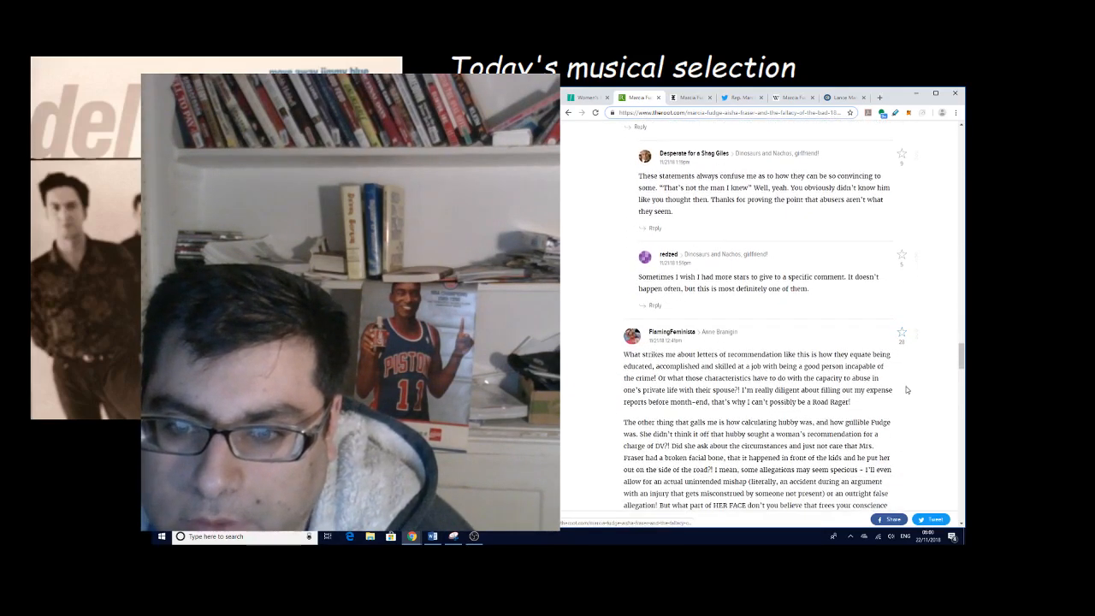
scroll("down", 3)
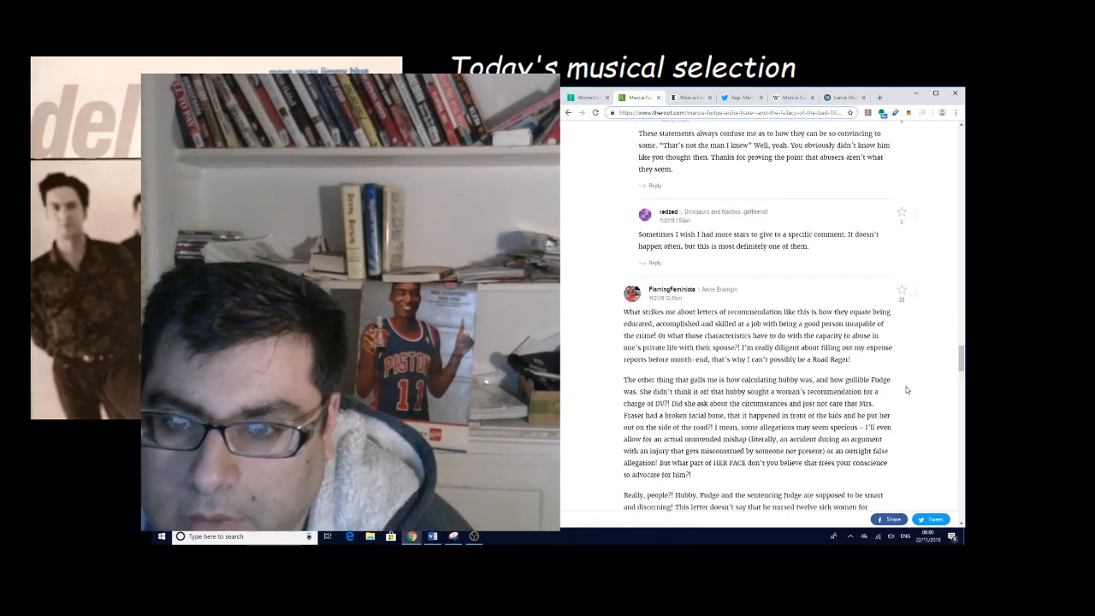
scroll("down", 3)
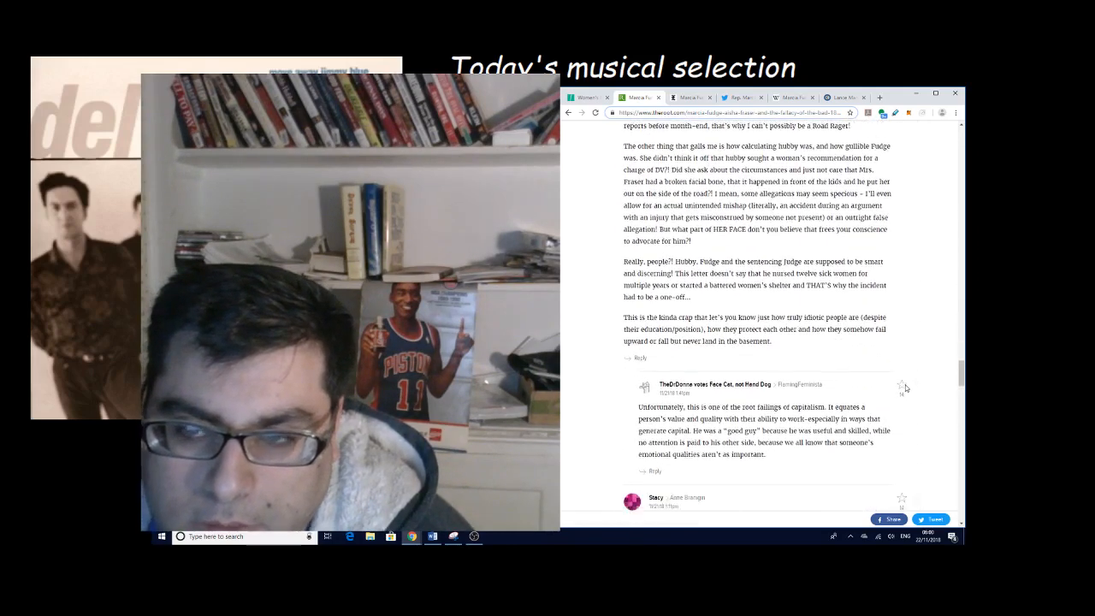
scroll("down", 3)
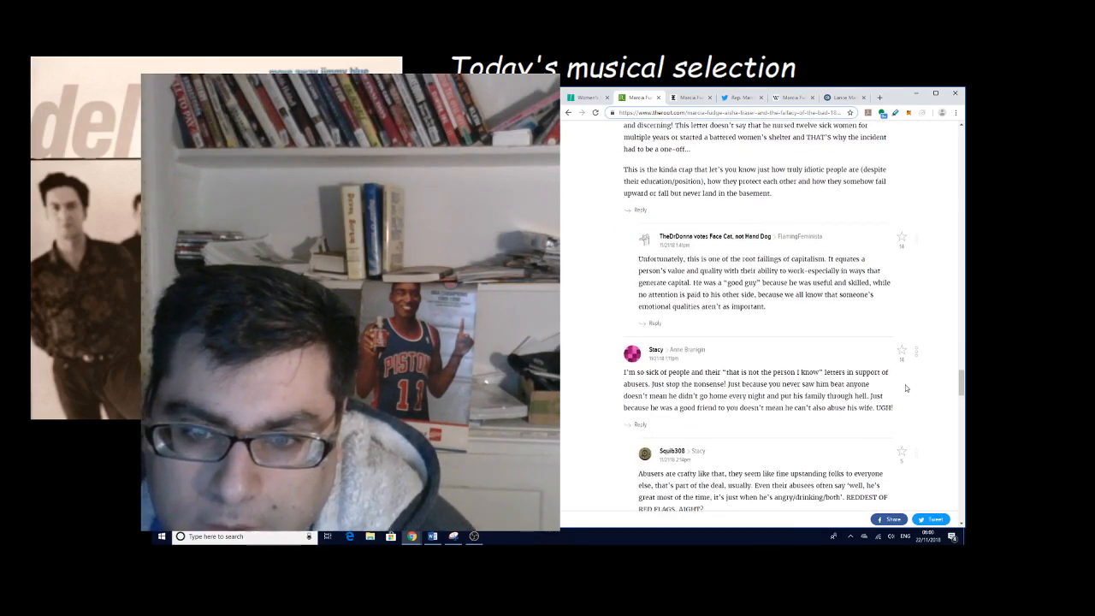
scroll("down", 3)
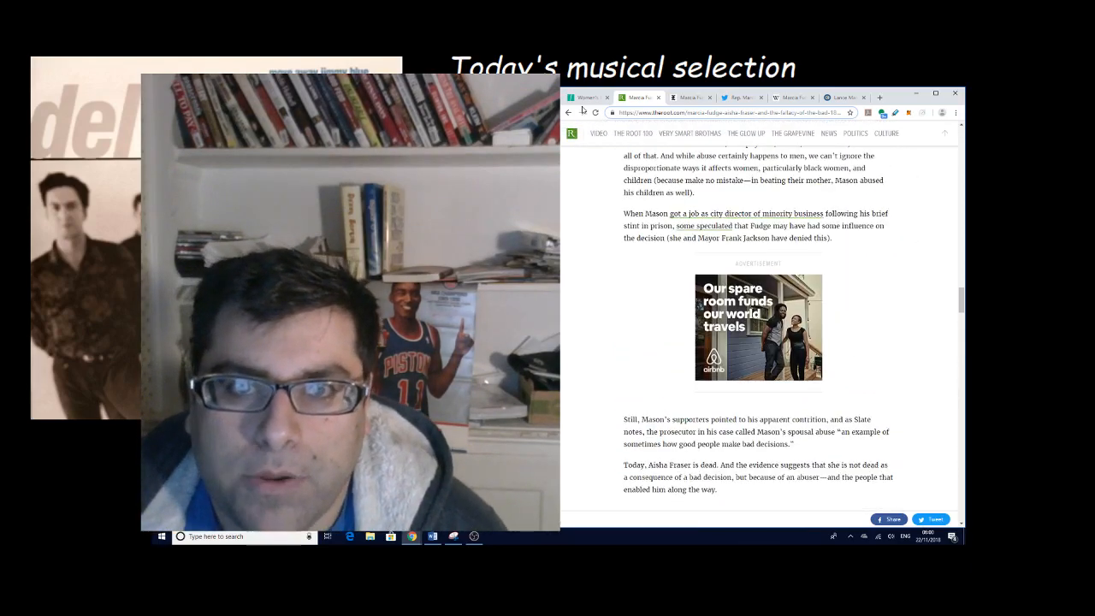
left_click(586, 97)
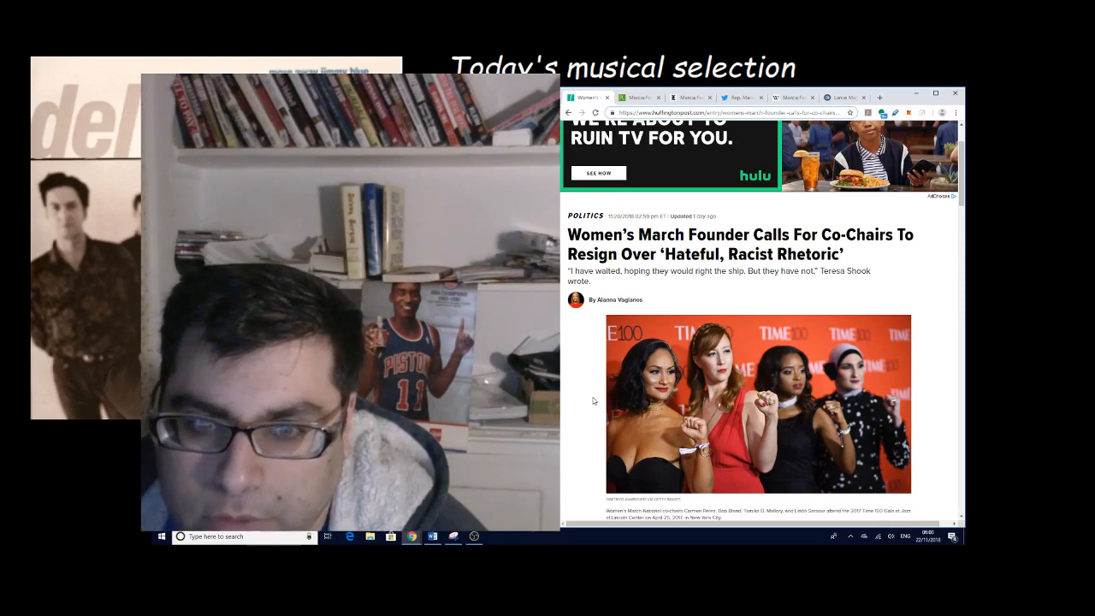
- Scroll past the headline and photo to Teresa Shook's call for the co-chairs to resign
scroll("down", 3)
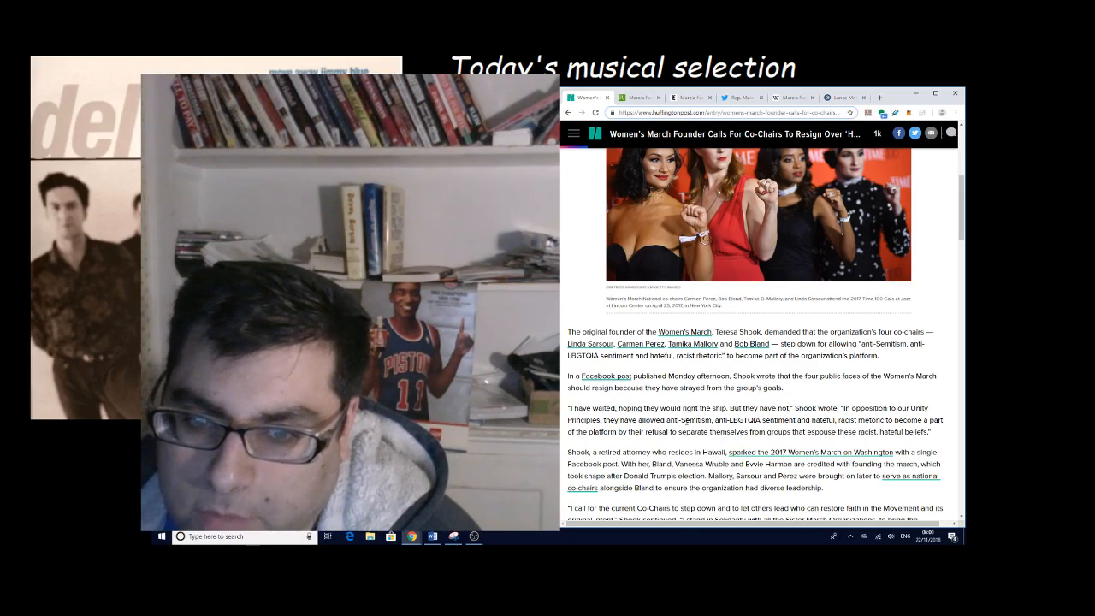
scroll("down", 3)
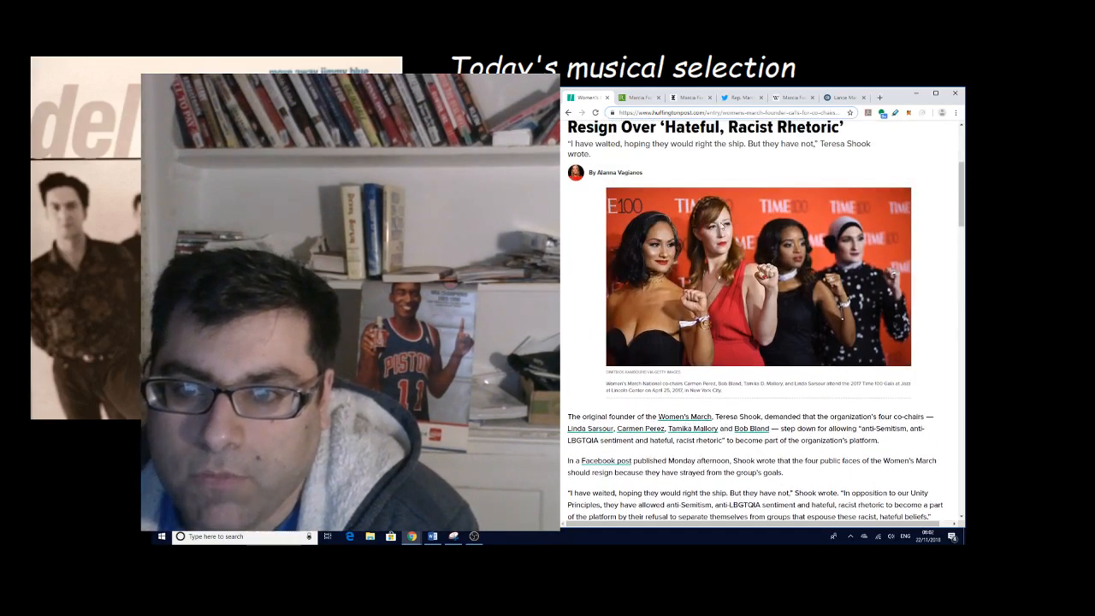
- Scroll to the passages on Mallory's Farrakhan ties and the co-chairs' refusal to denounce him
scroll("down", 3)
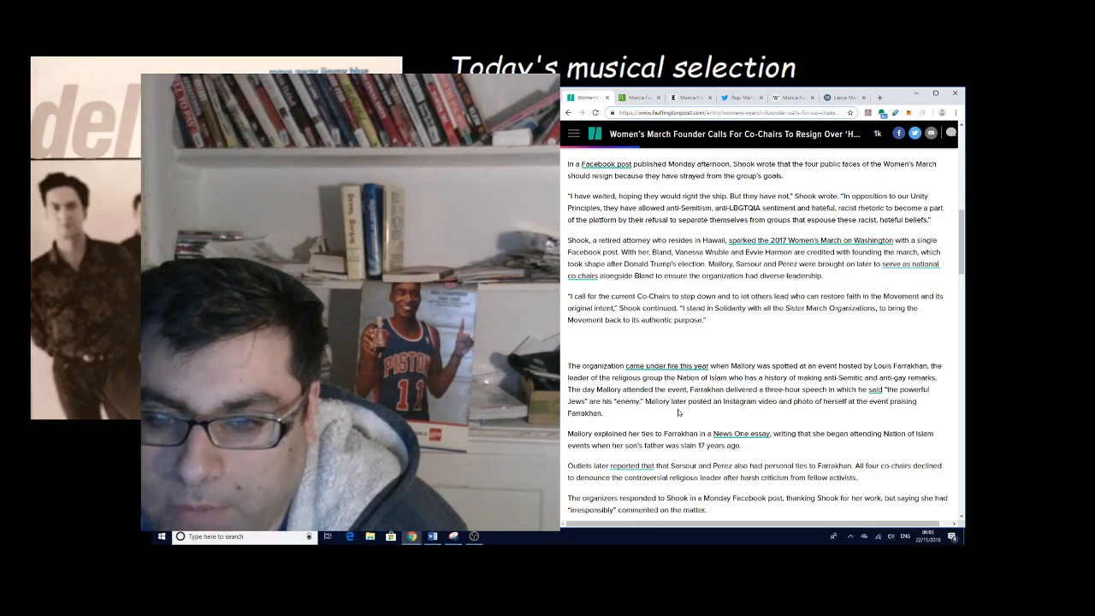
- Scroll down the Women's March article to Sarsour's essay on the Tree of Life synagogue shooting
scroll("down", 3)
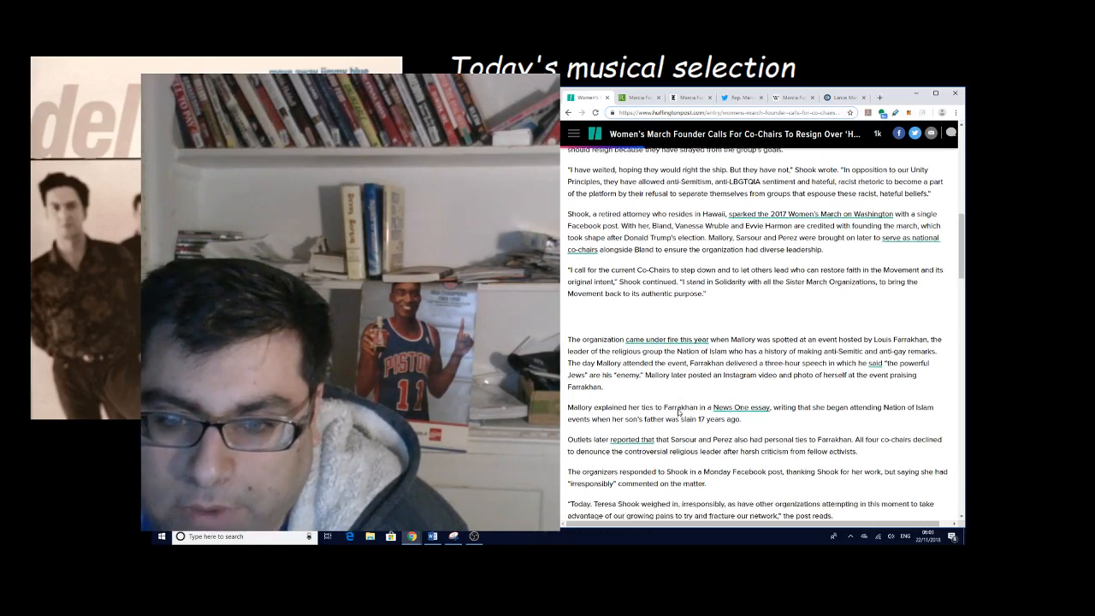
scroll("down", 3)
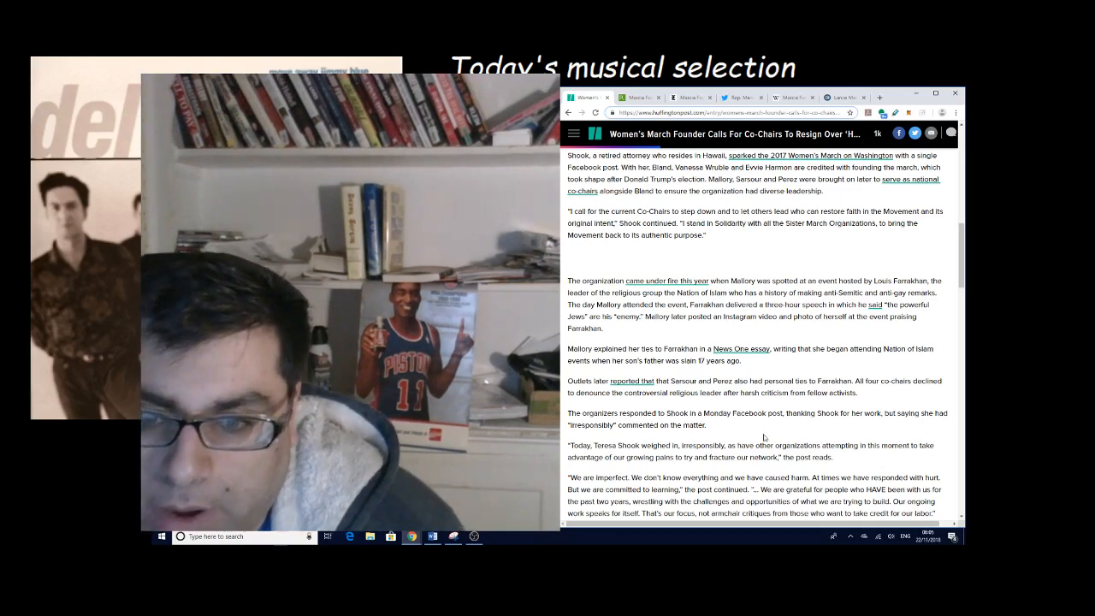
scroll("down", 3)
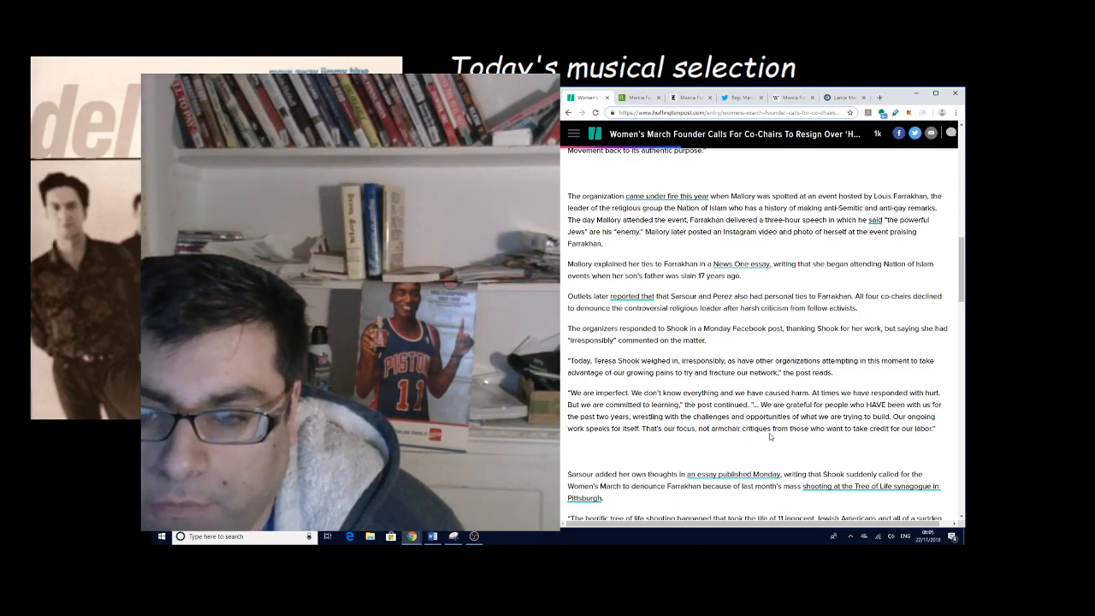
scroll("down", 3)
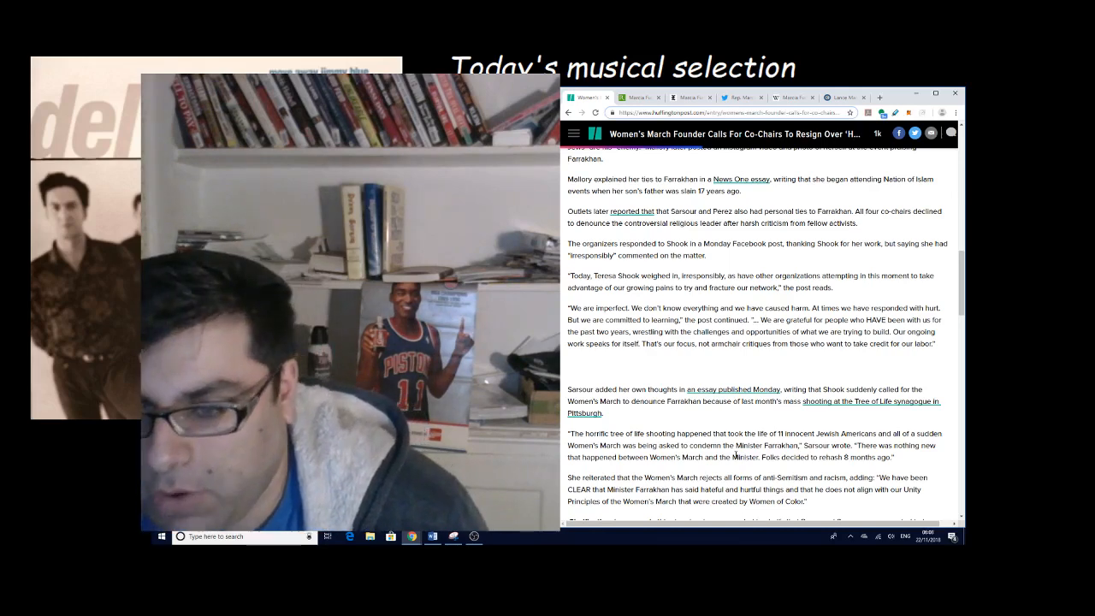
scroll("down", 3)
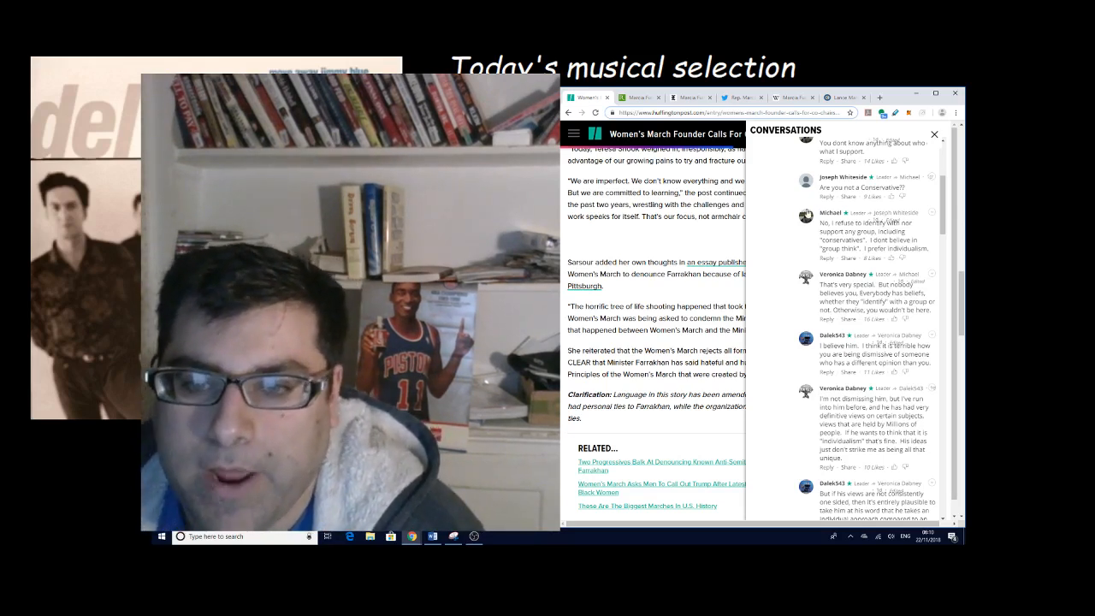
- Close the Conversations panel to return to the Sarsour passage in the article
left_click(933, 134)
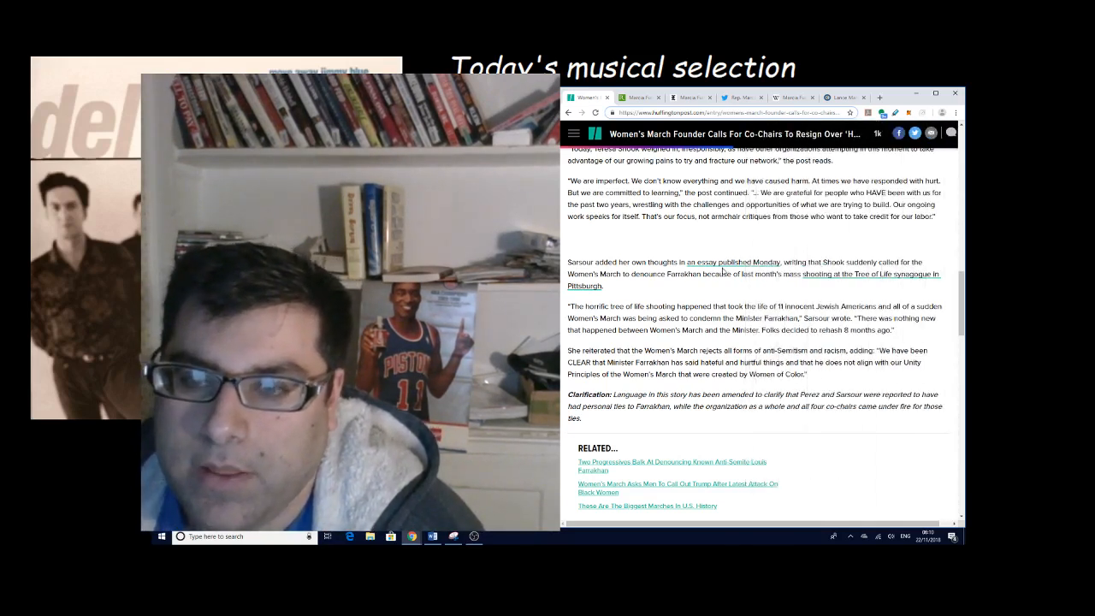